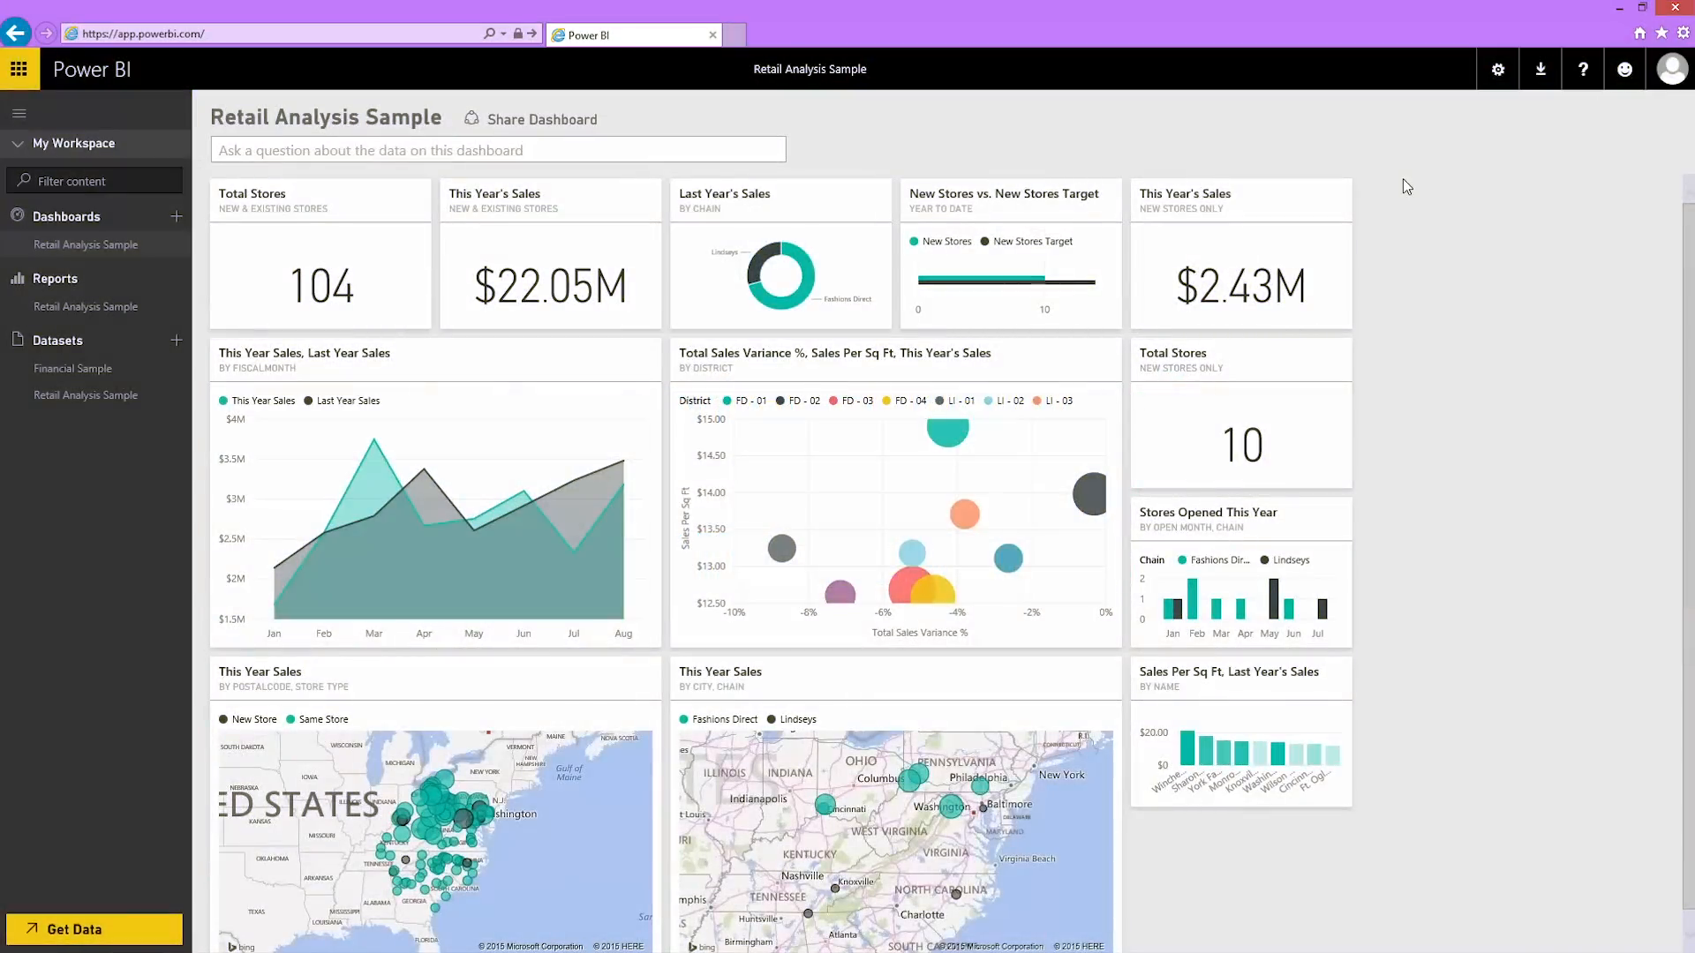
mouse_move(826, 184)
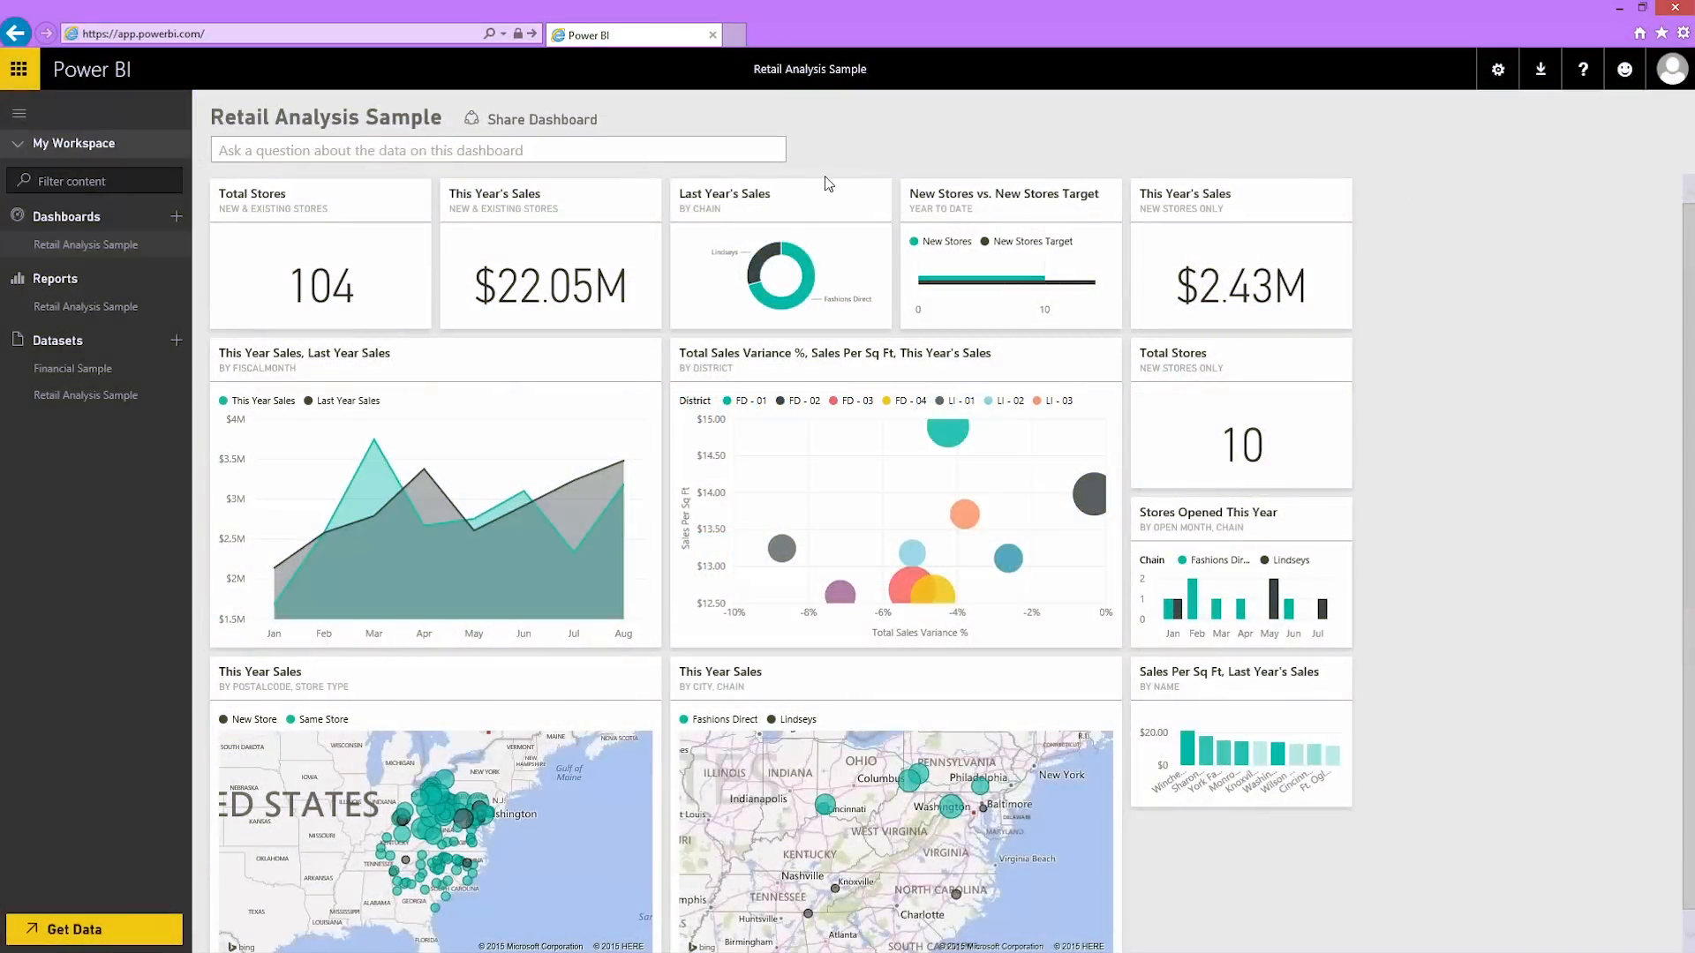
Create an empty dashboard named Financial Sample from the Dashboards + button
left_click(177, 218)
type("Financial Sampl")
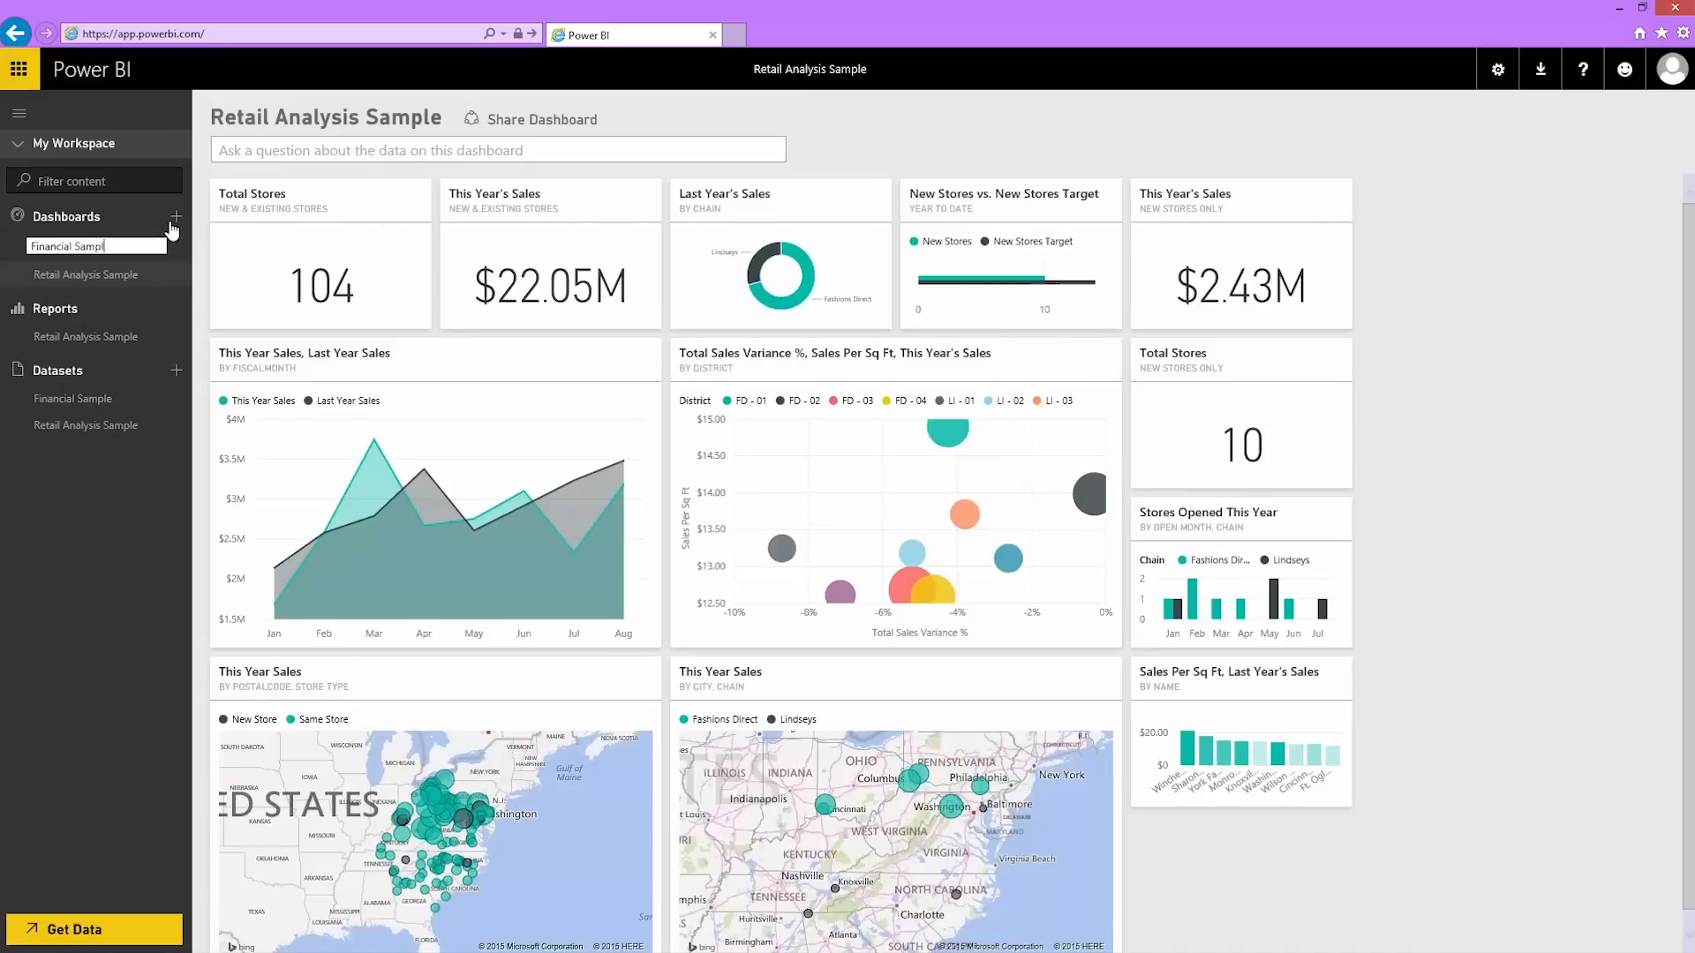
left_click(74, 243)
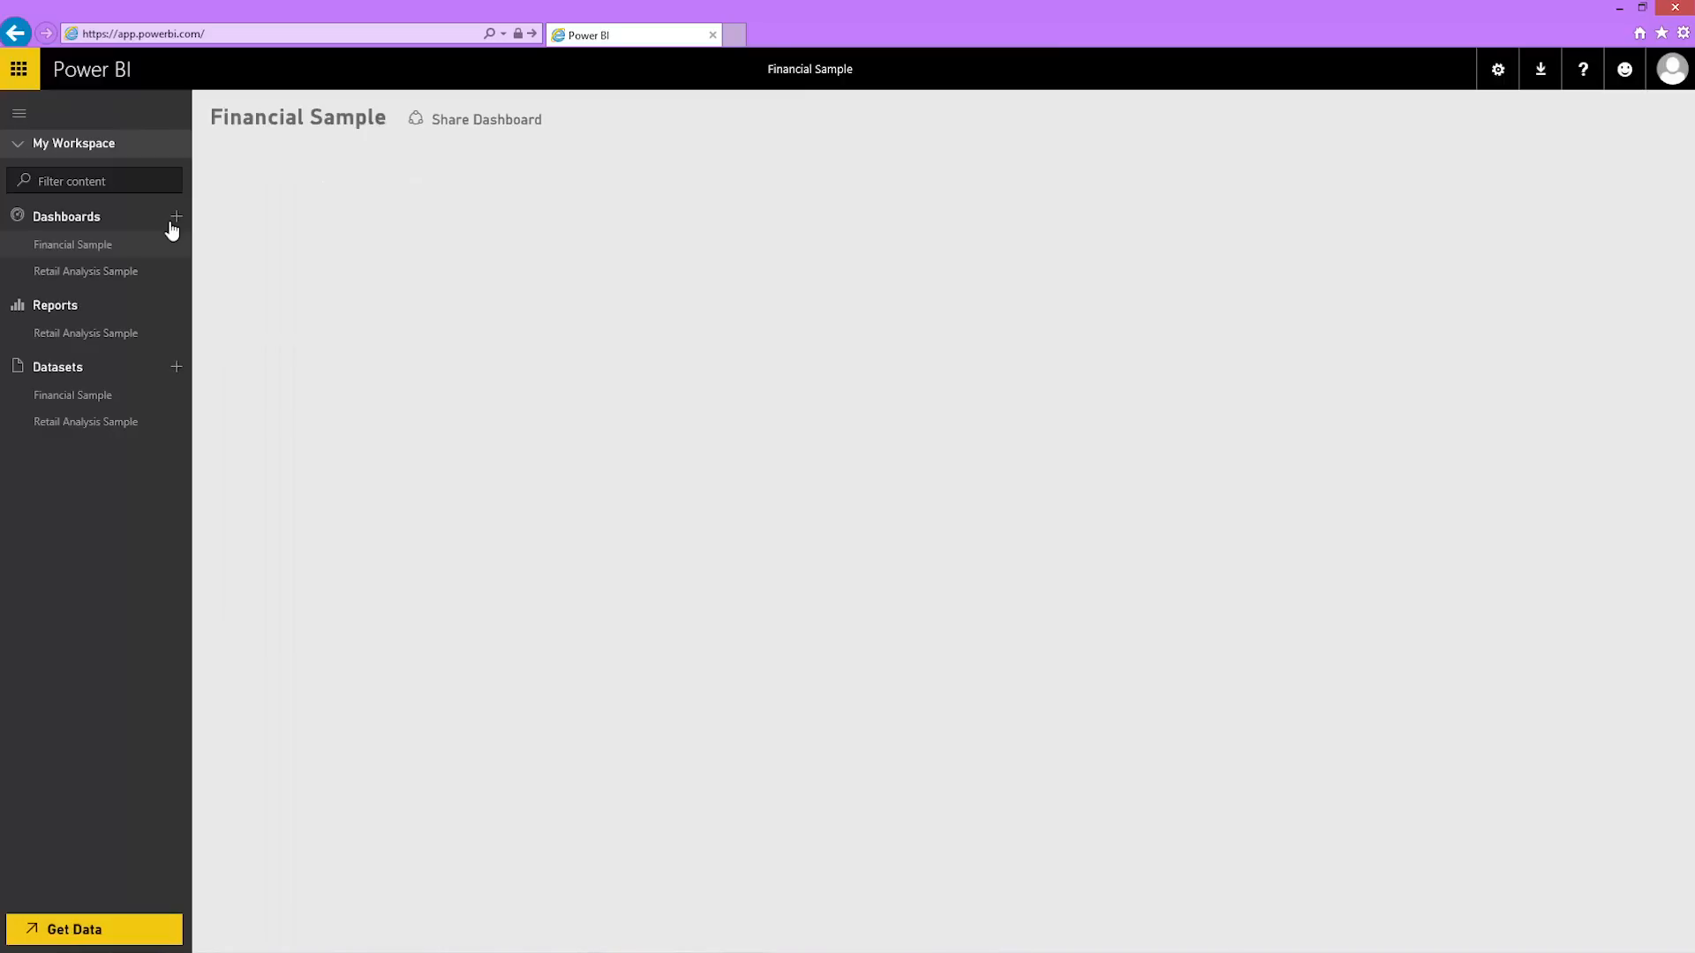
mouse_move(148, 389)
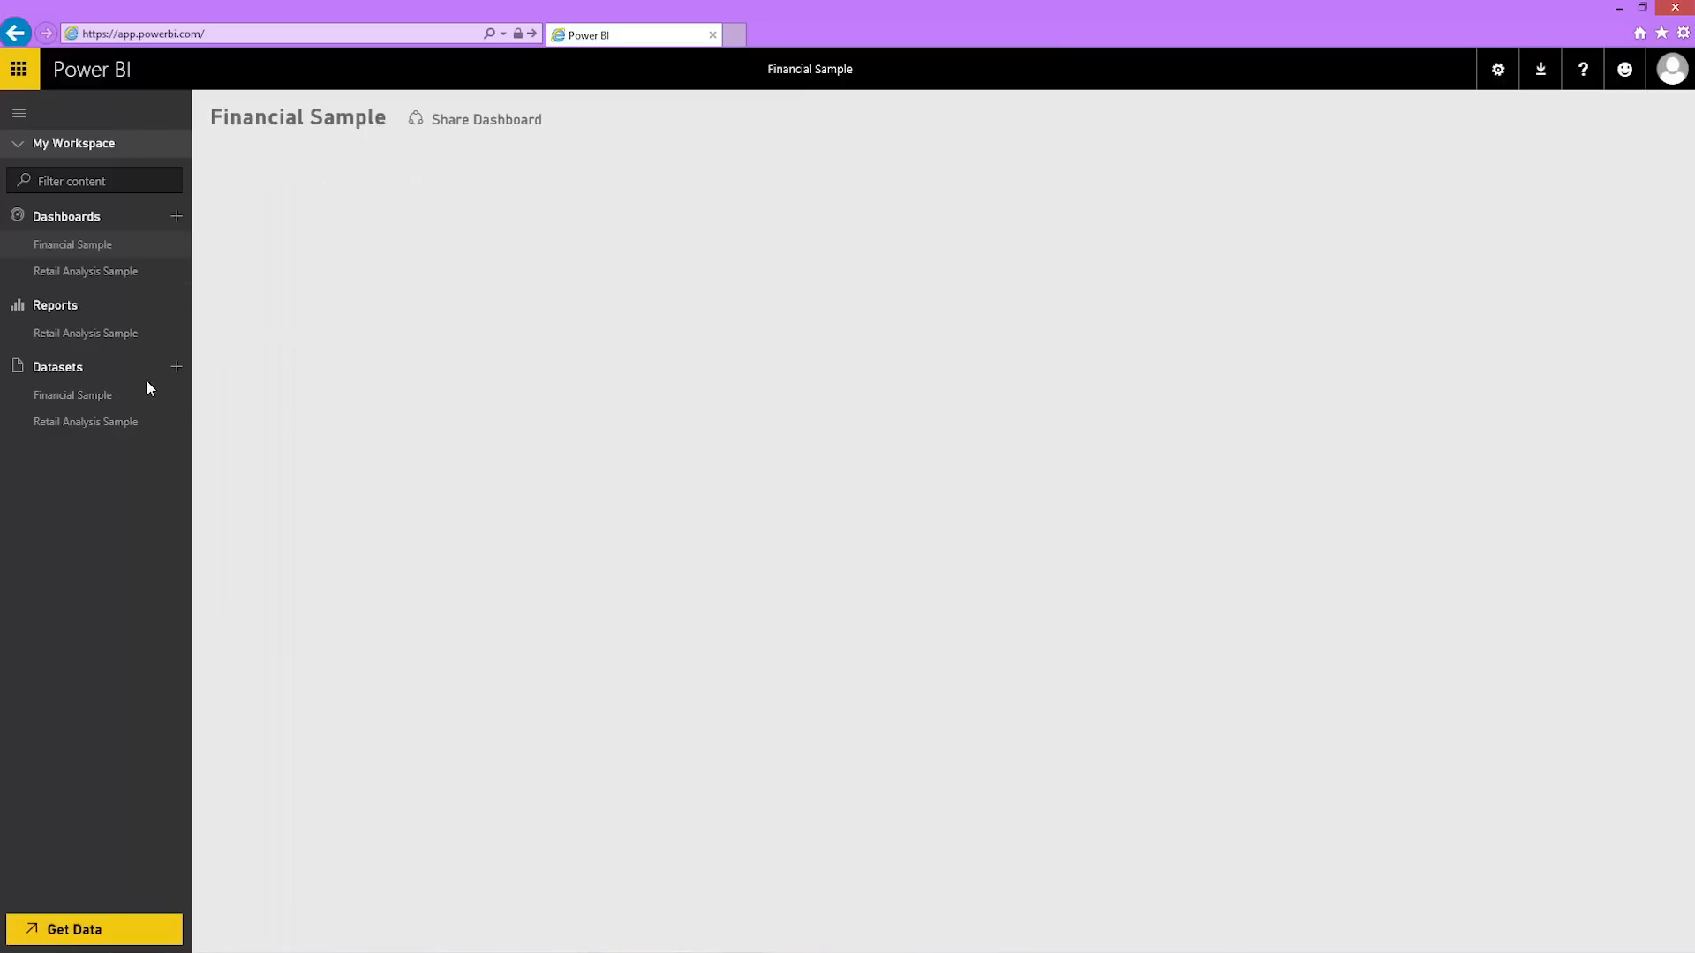
Start a new report from the Financial Sample dataset
left_click(73, 394)
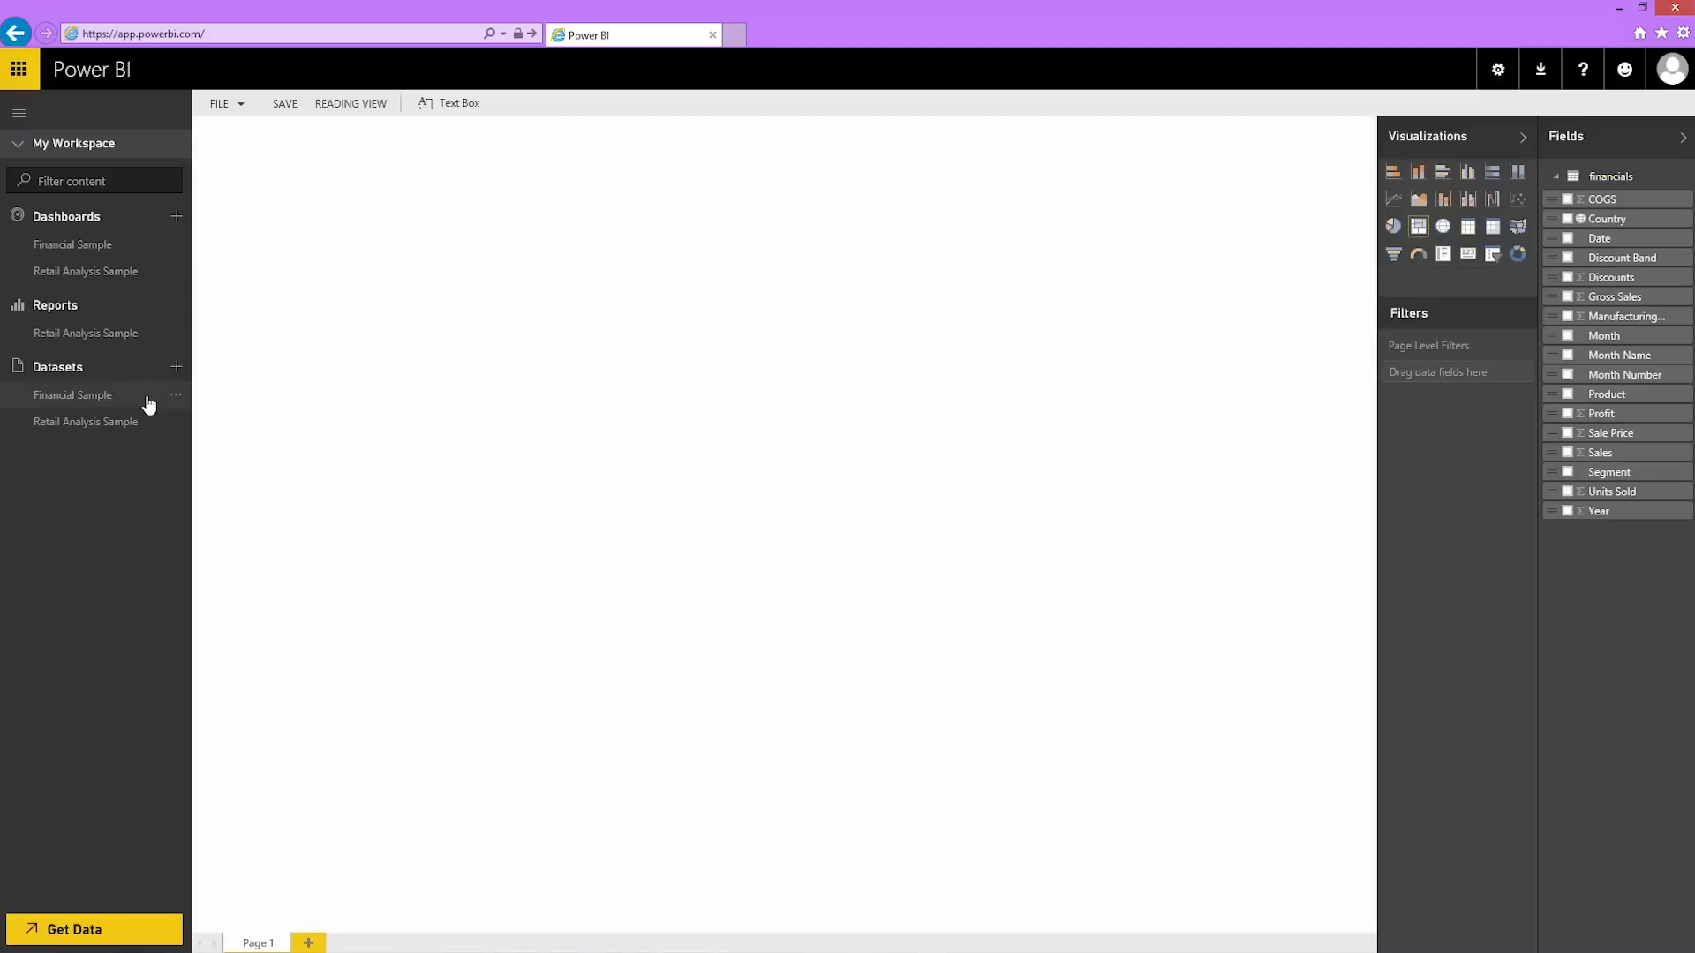
mouse_move(729, 426)
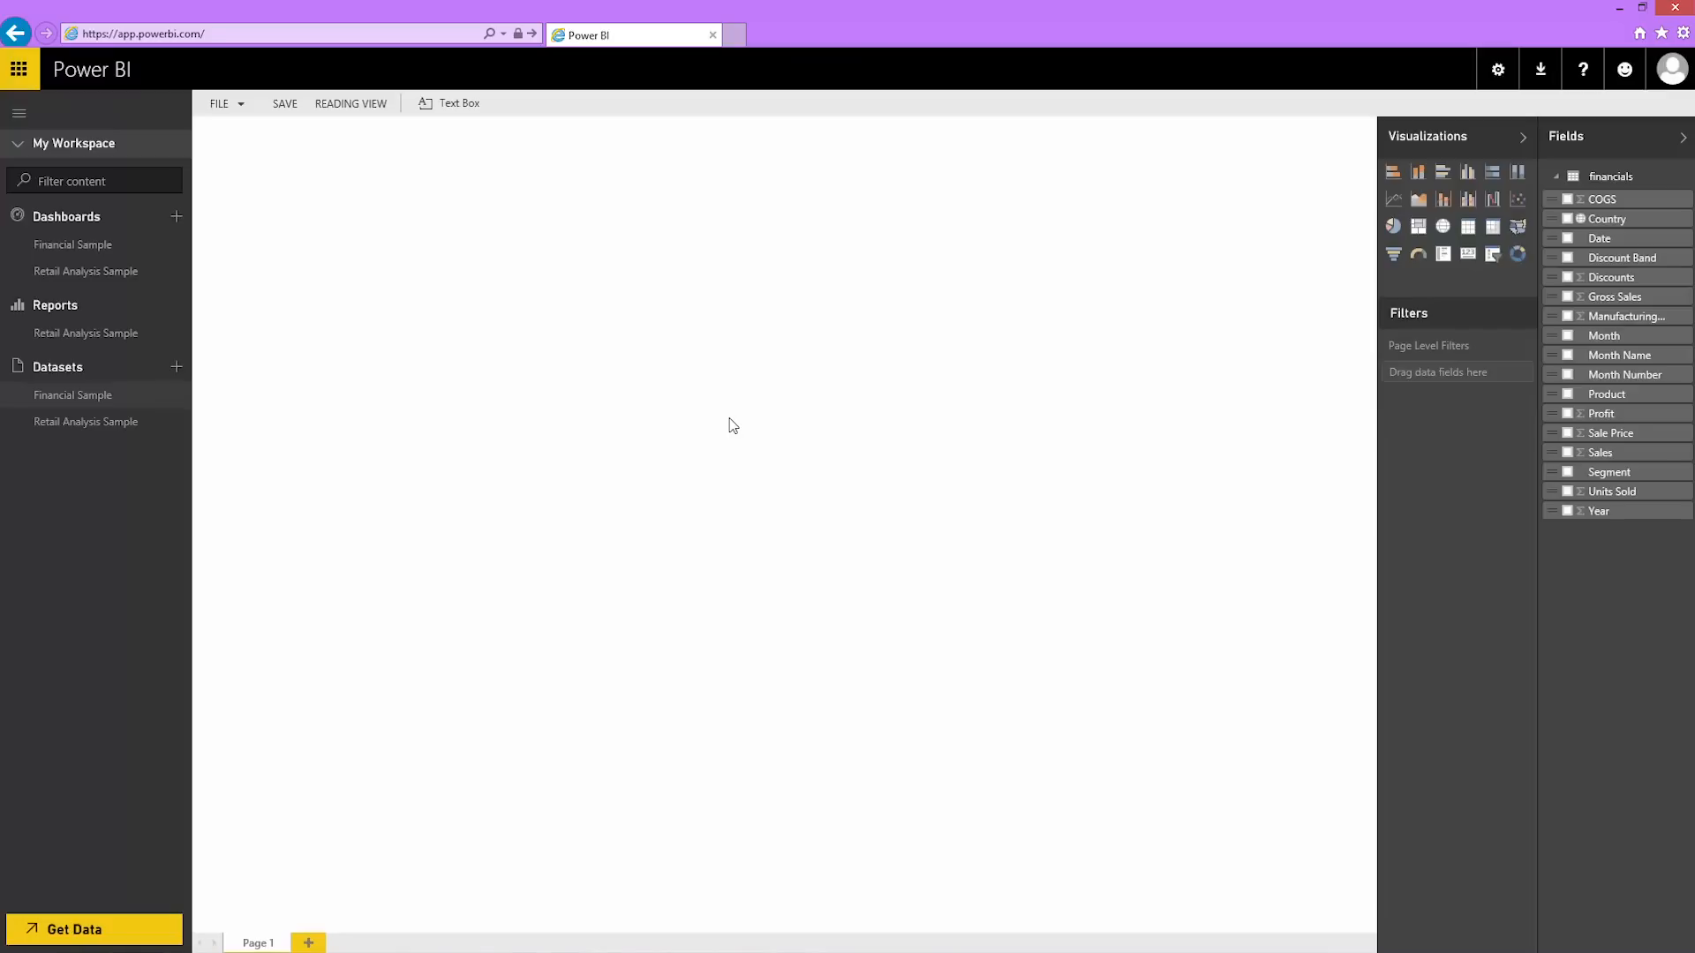
mouse_move(1379, 505)
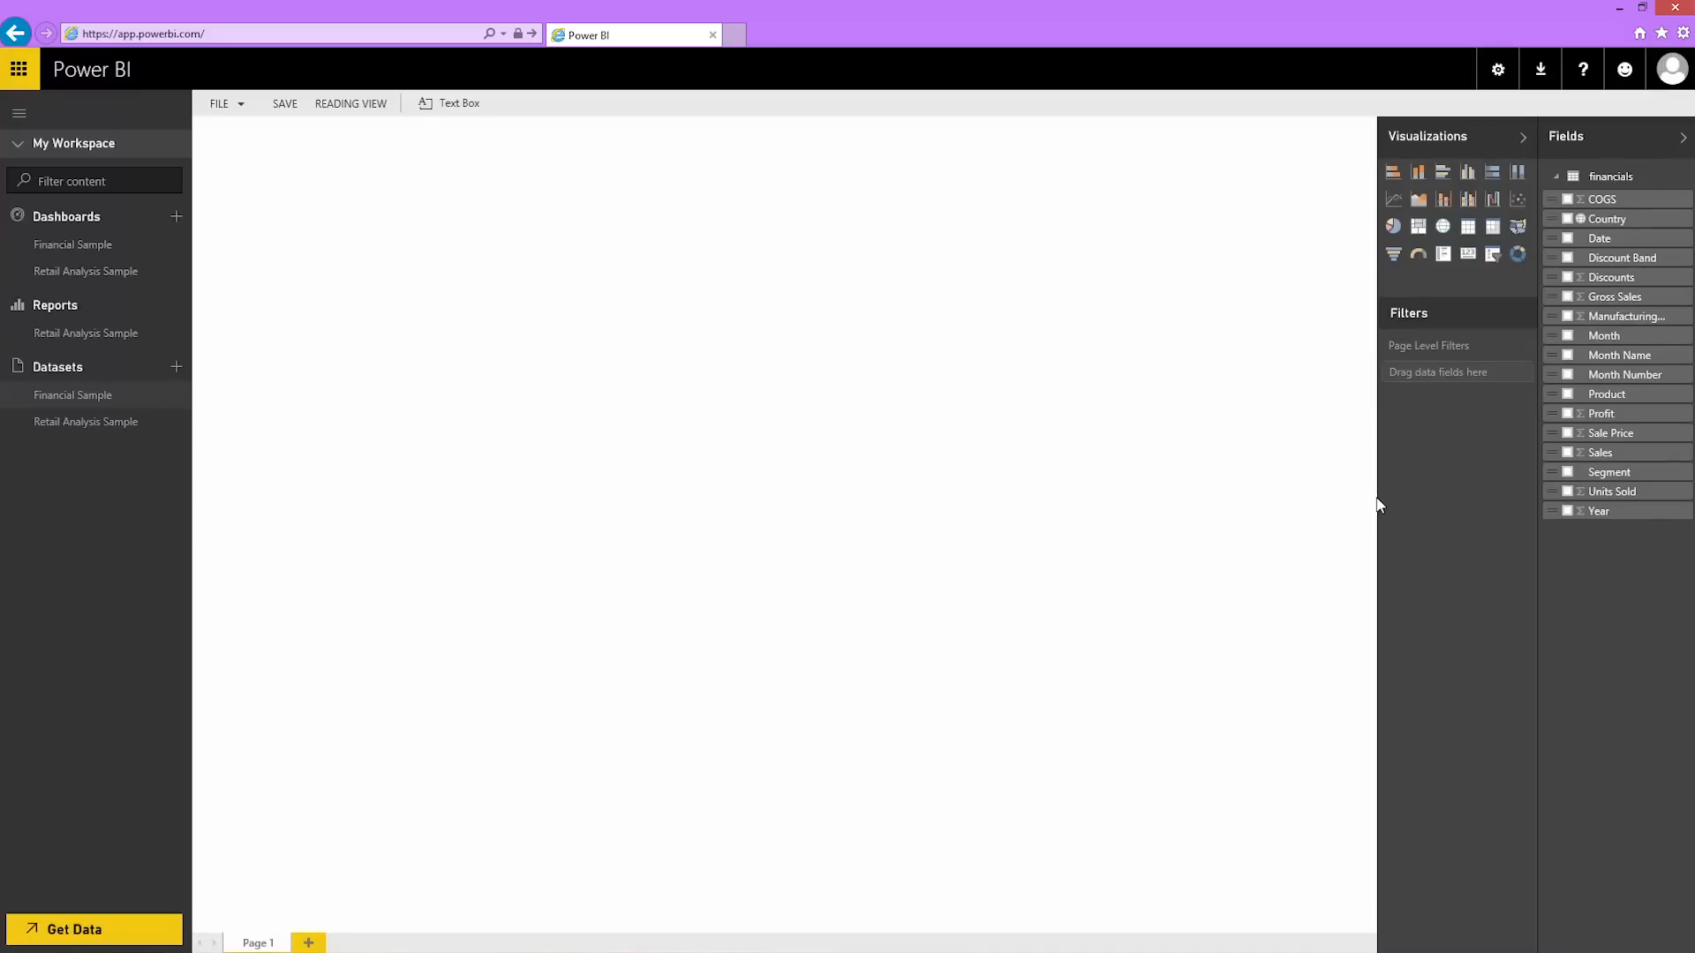
mouse_move(1476, 599)
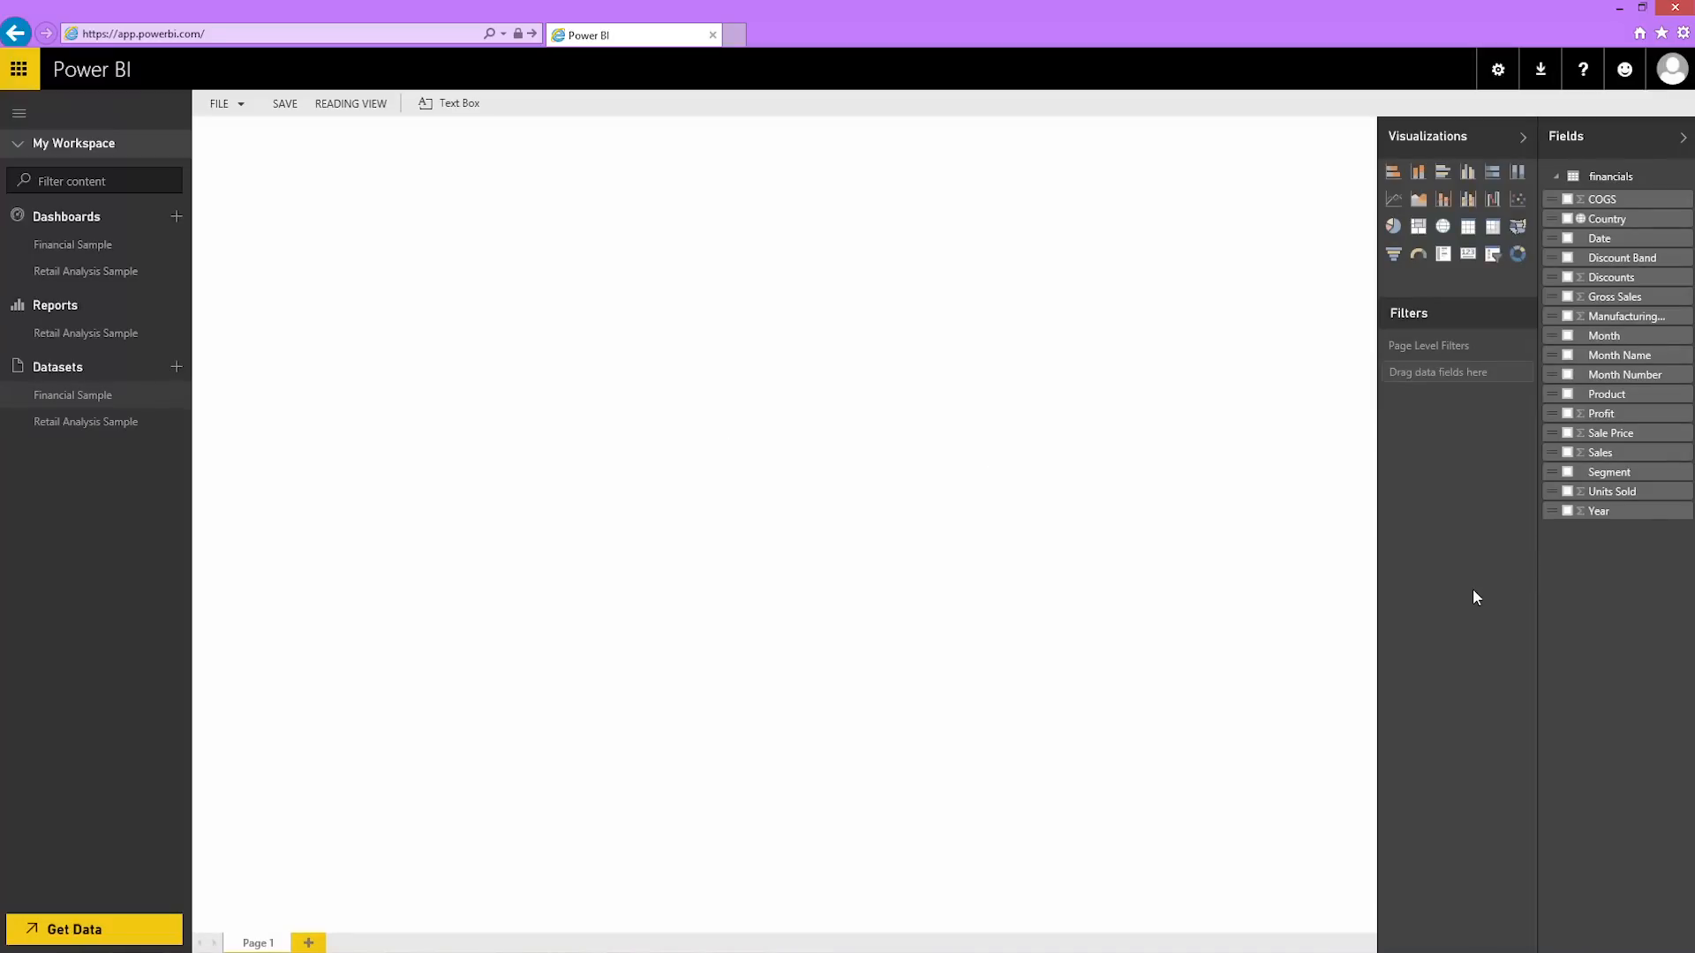
mouse_move(1603, 579)
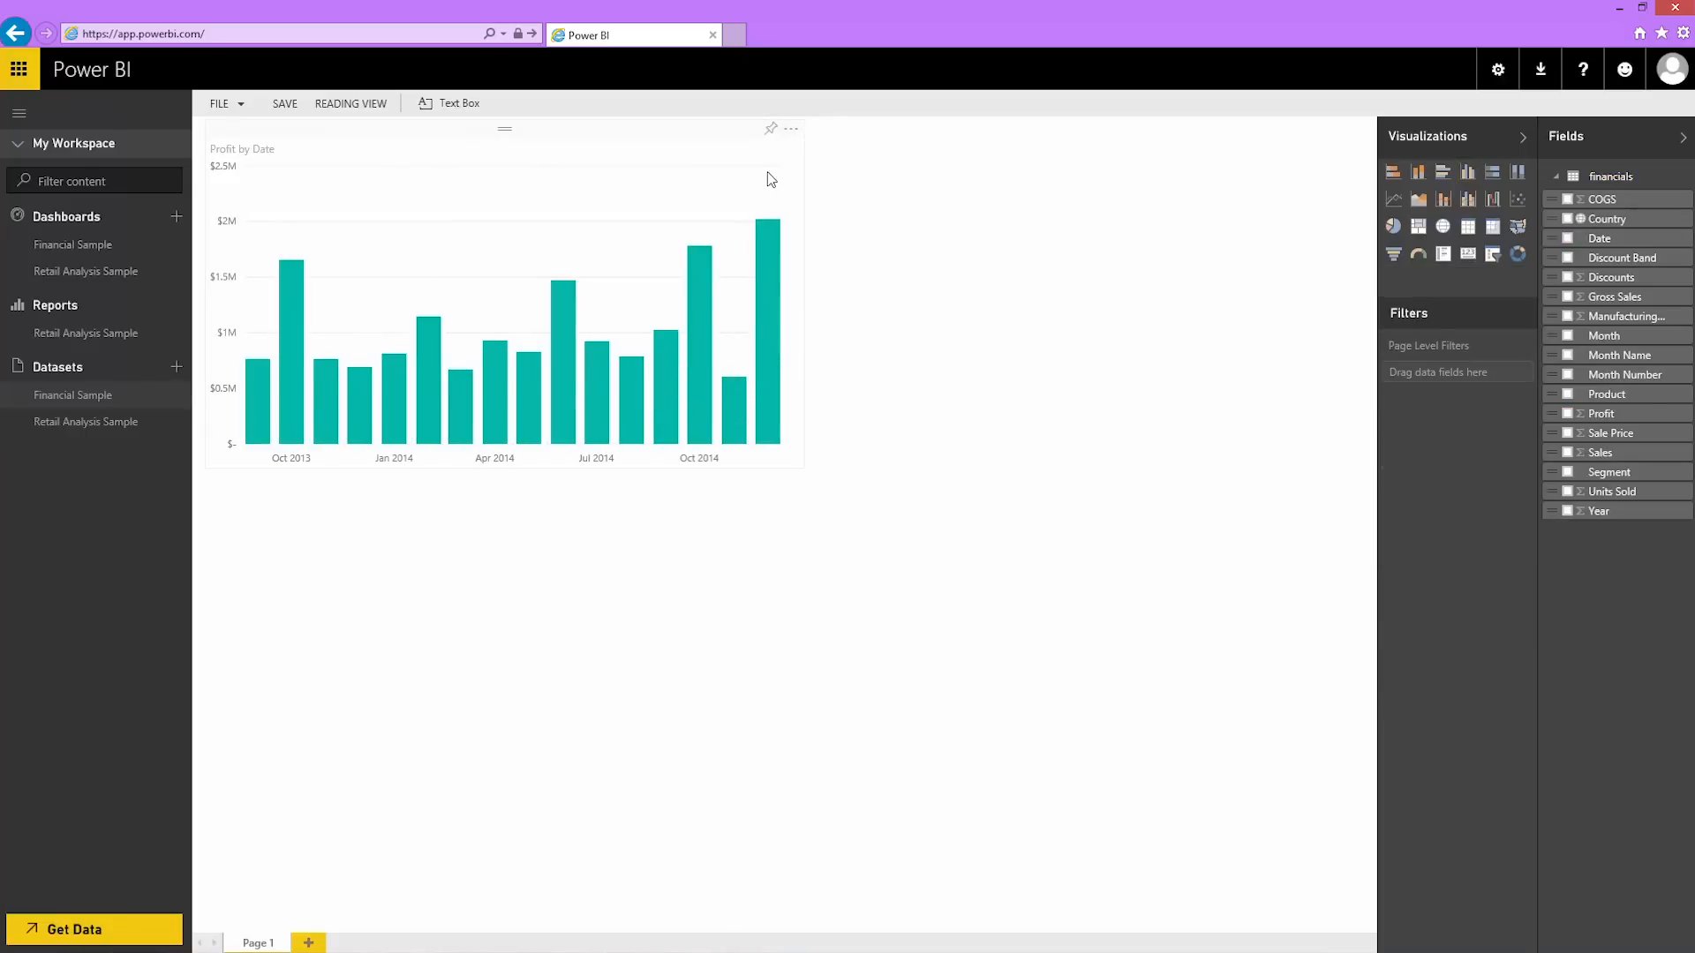
Pin the Profit by Date chart, saving the report as 'My Financial Sample Report'
left_click(285, 103)
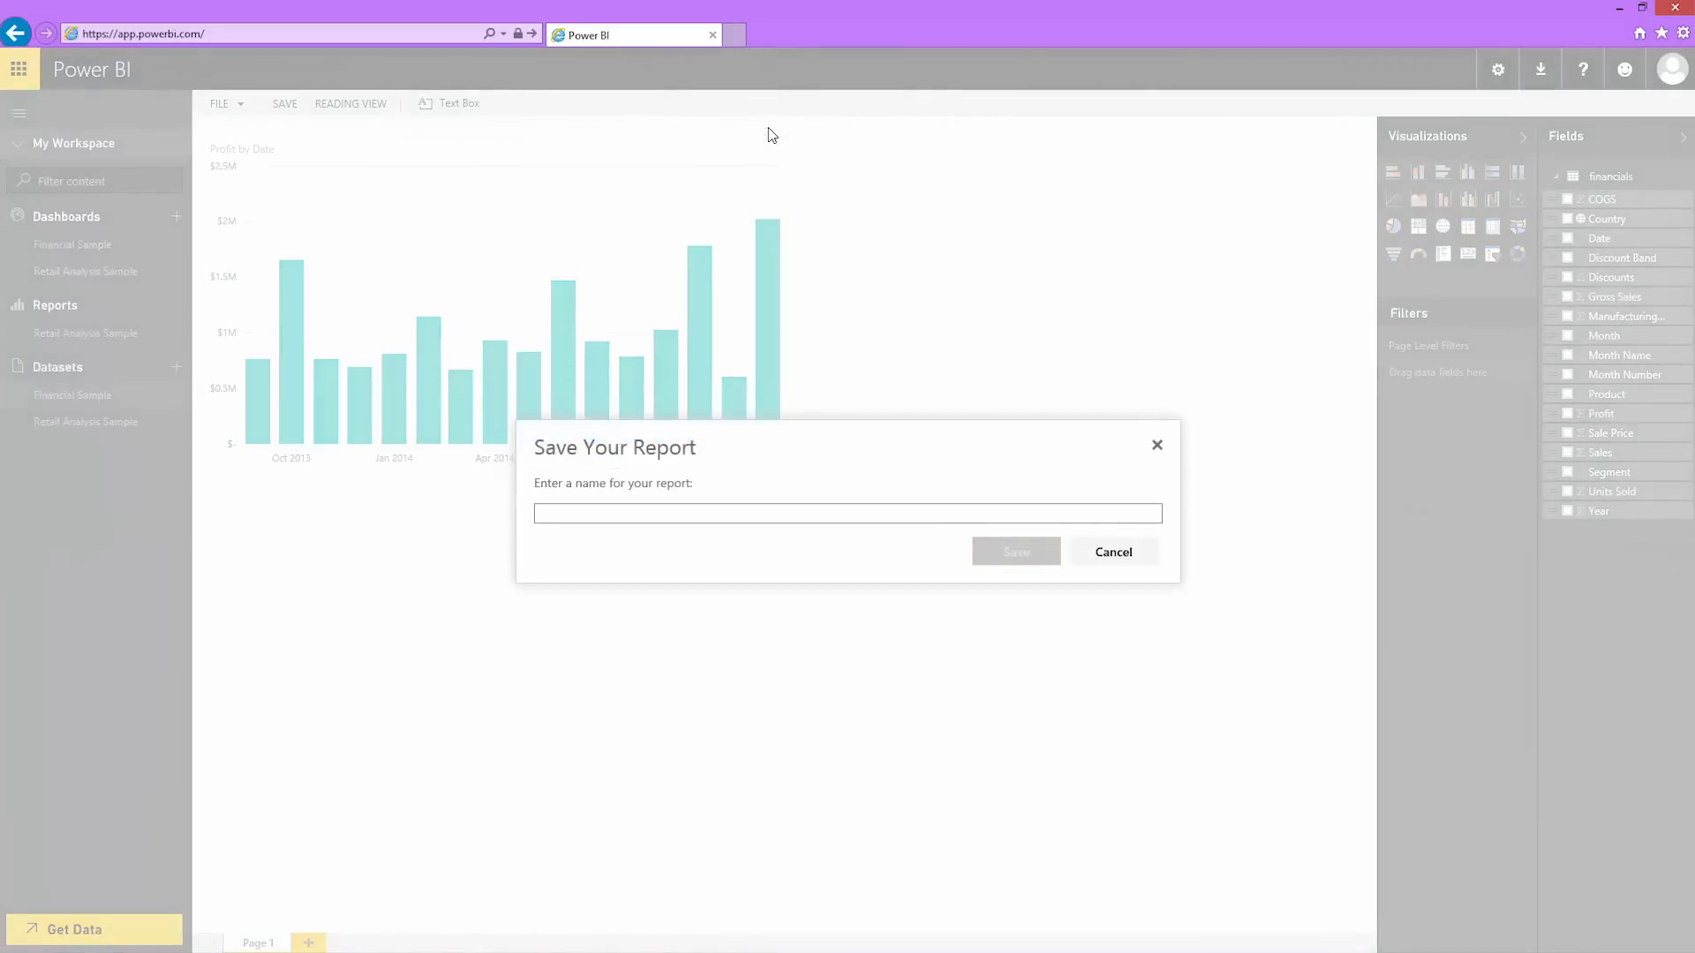
left_click(848, 512)
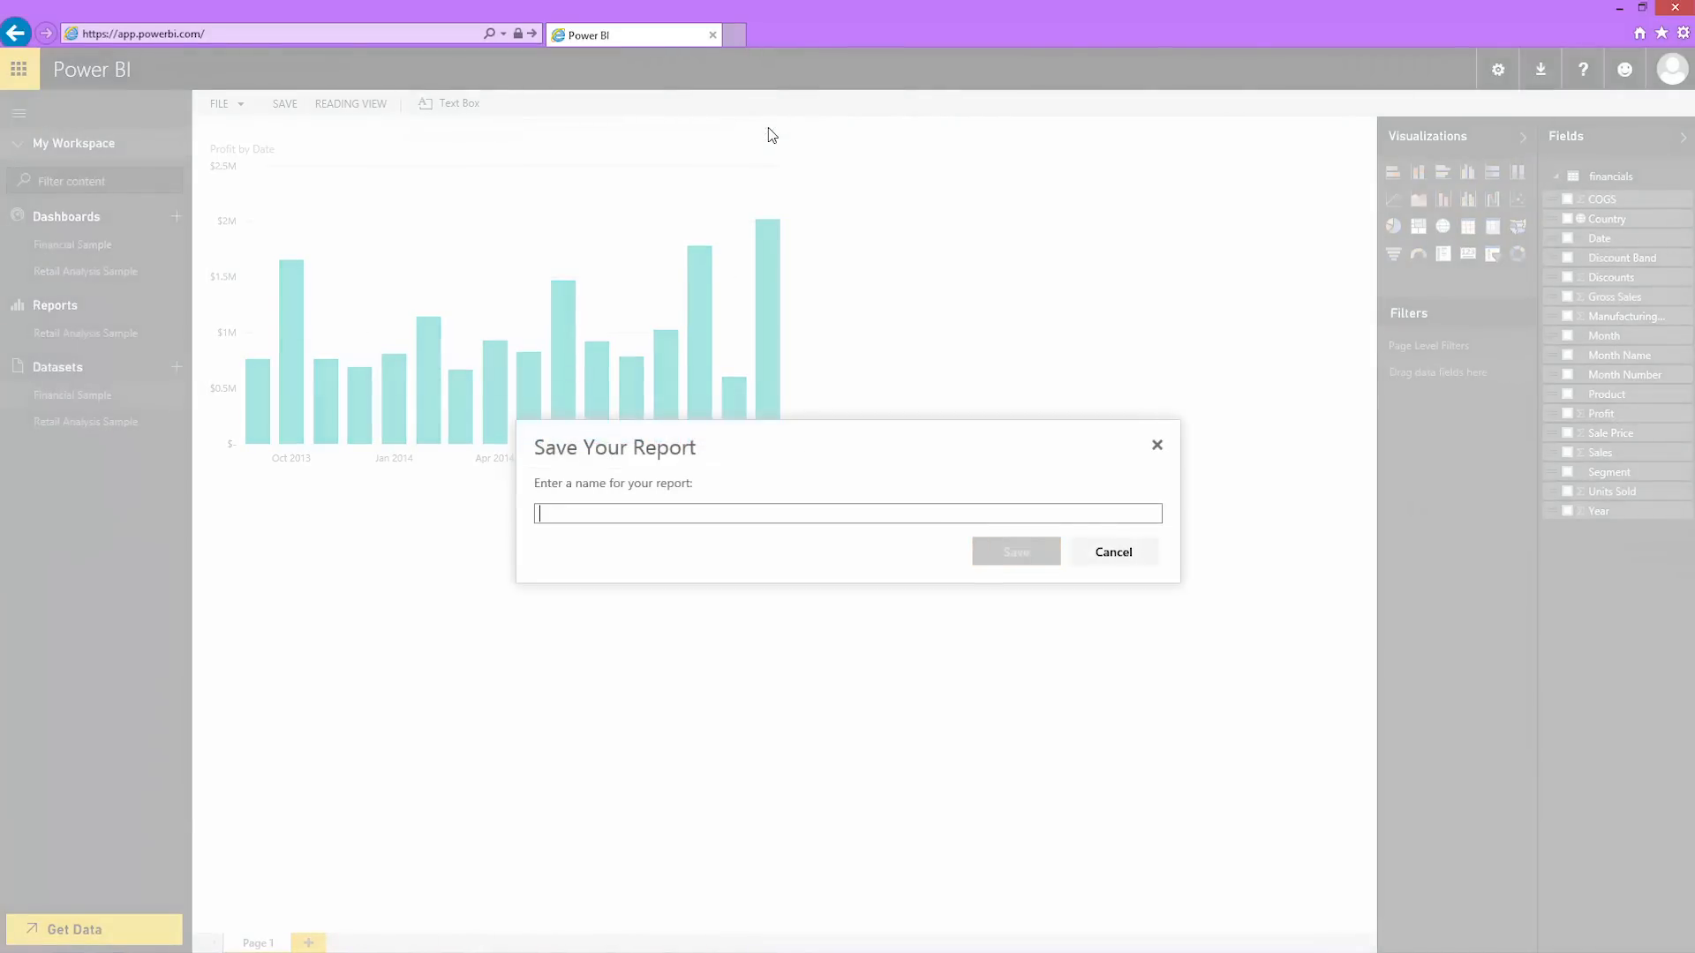
type("M")
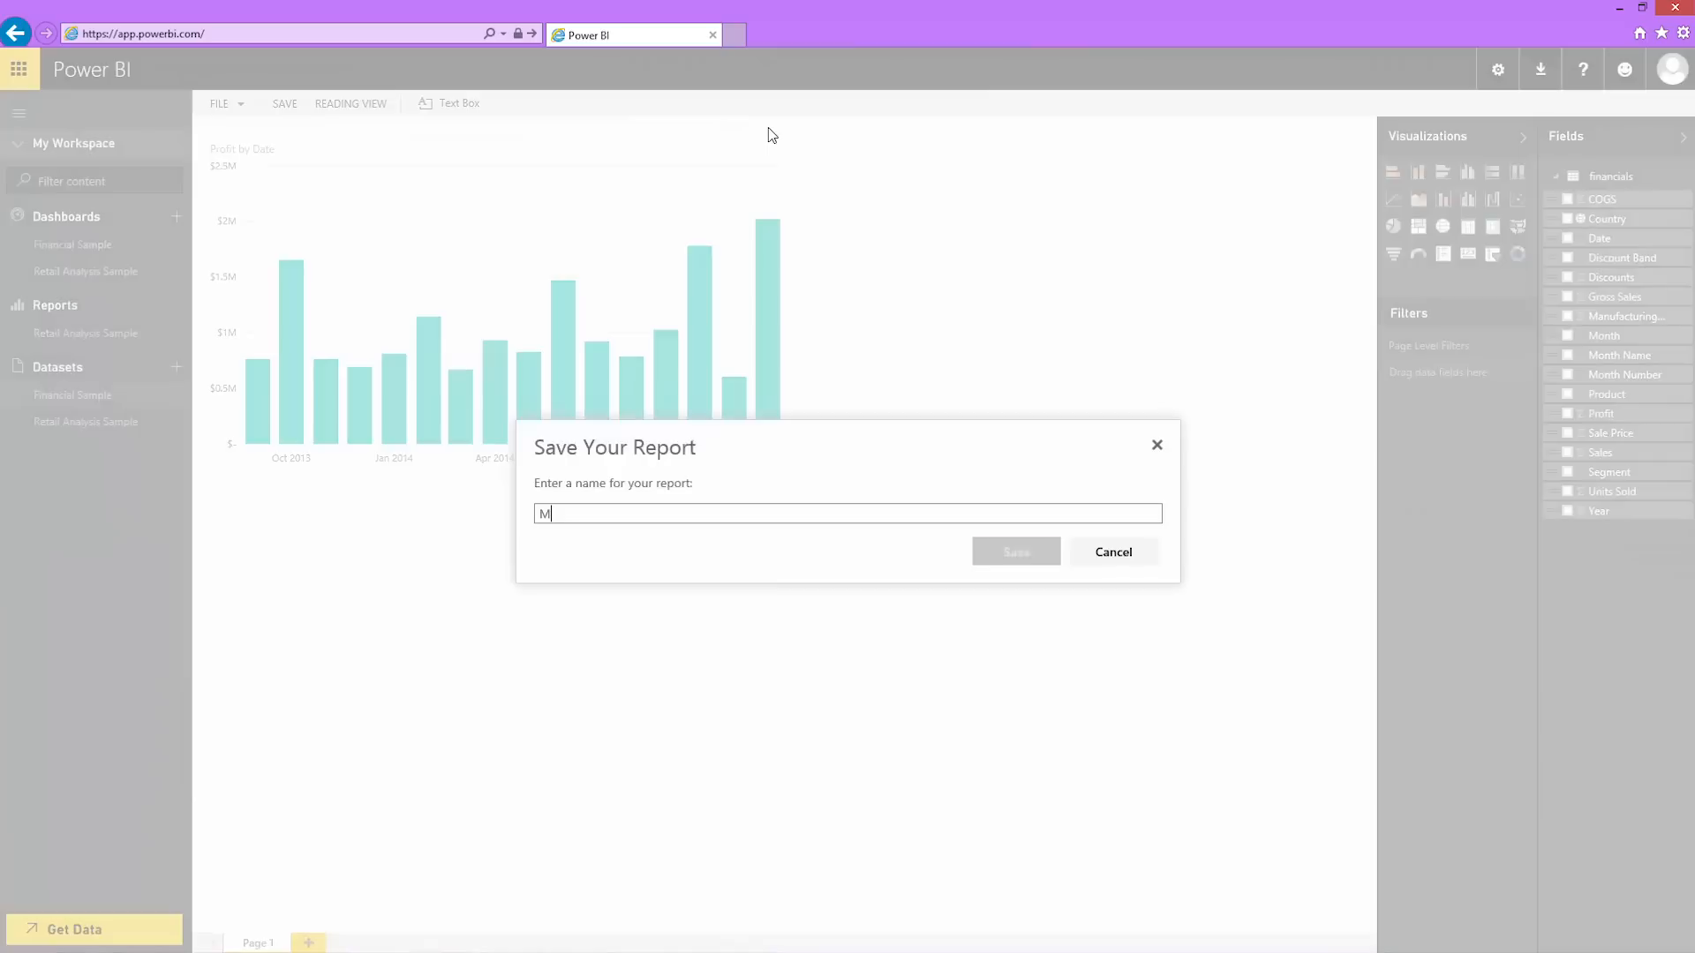
type("y Financial S")
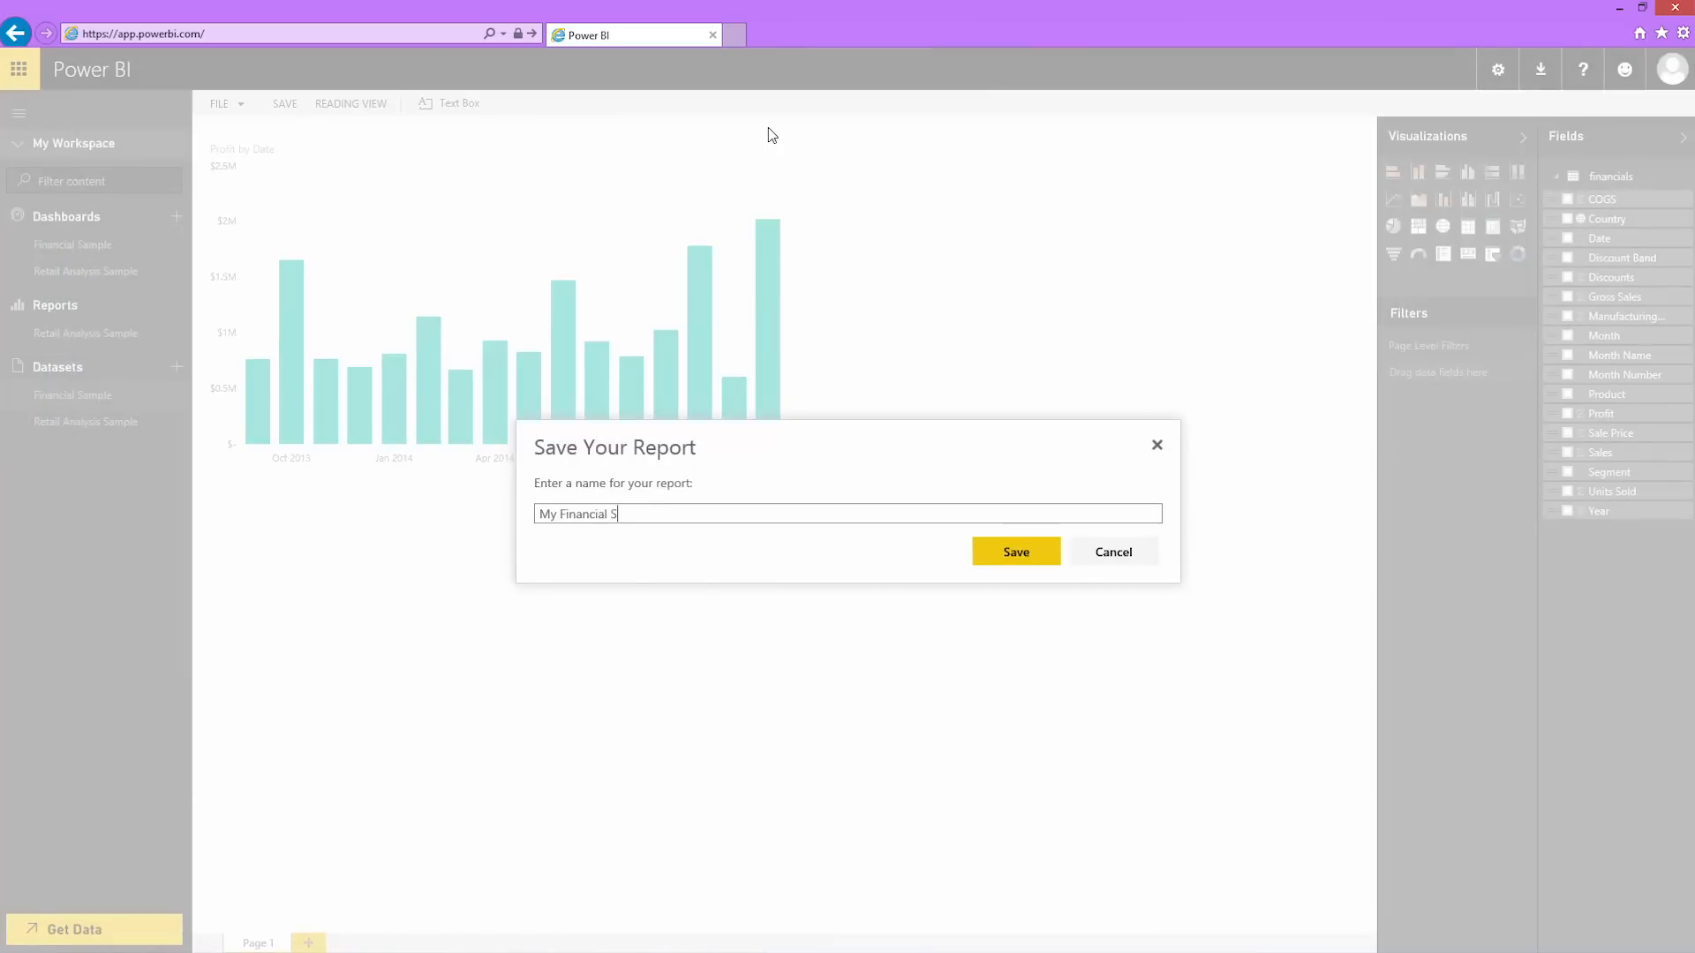
type("ample Report")
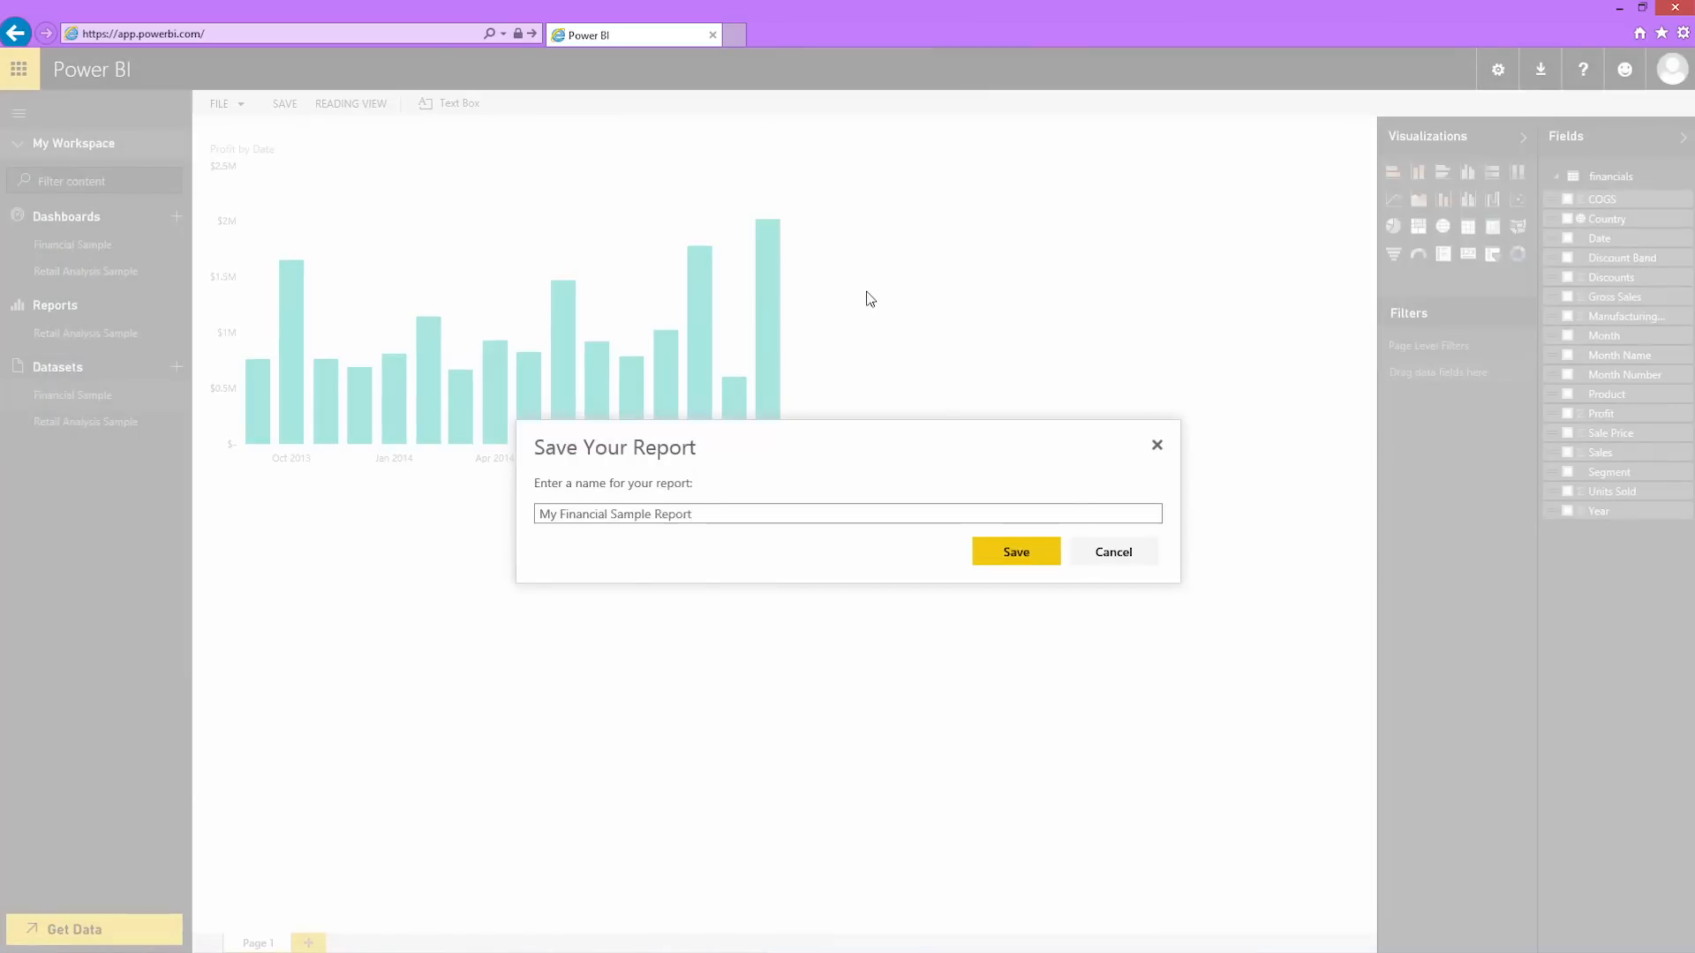
left_click(1015, 550)
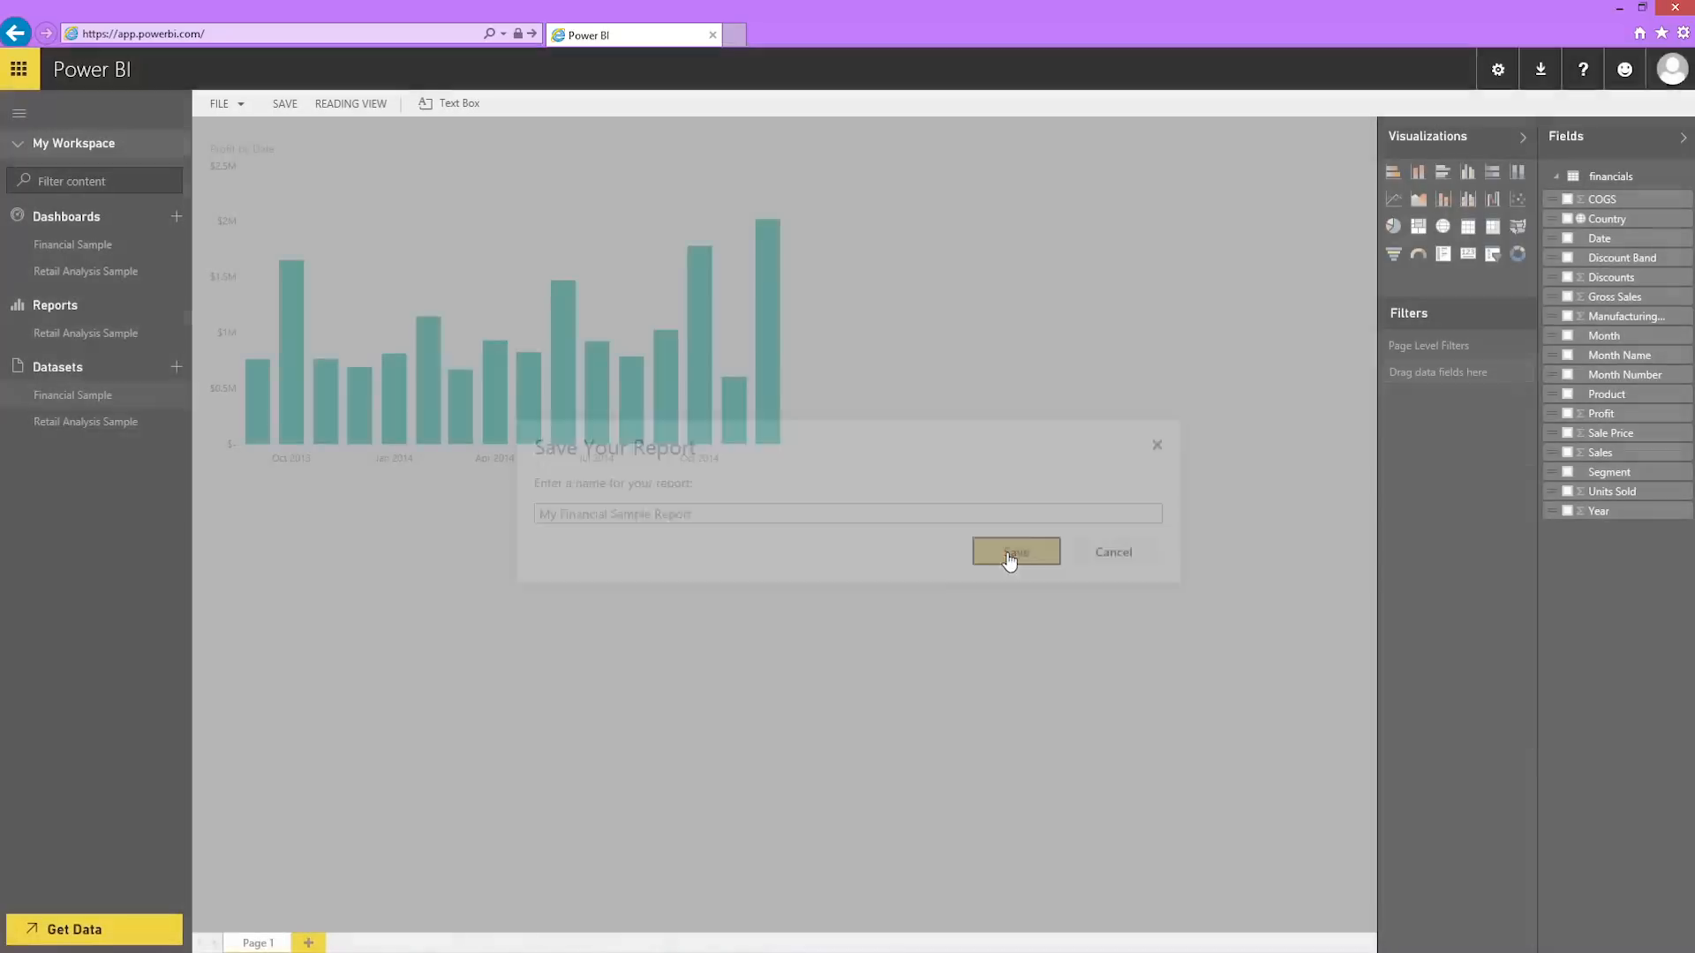
left_click(1014, 552)
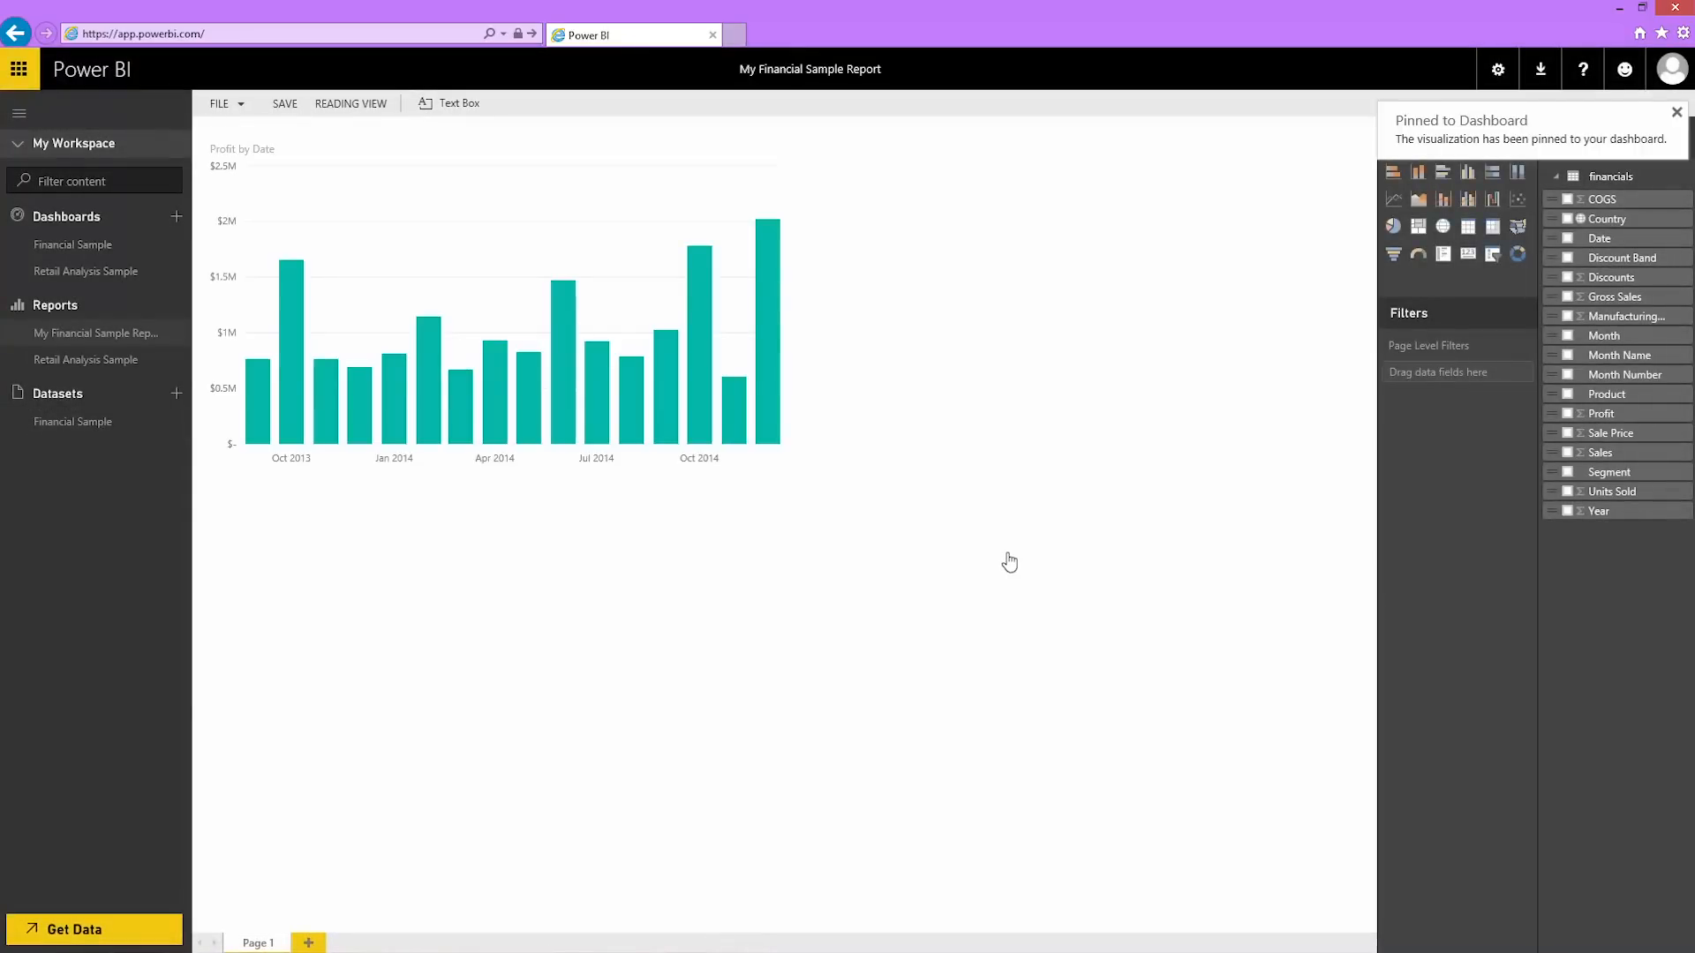
left_click(1677, 113)
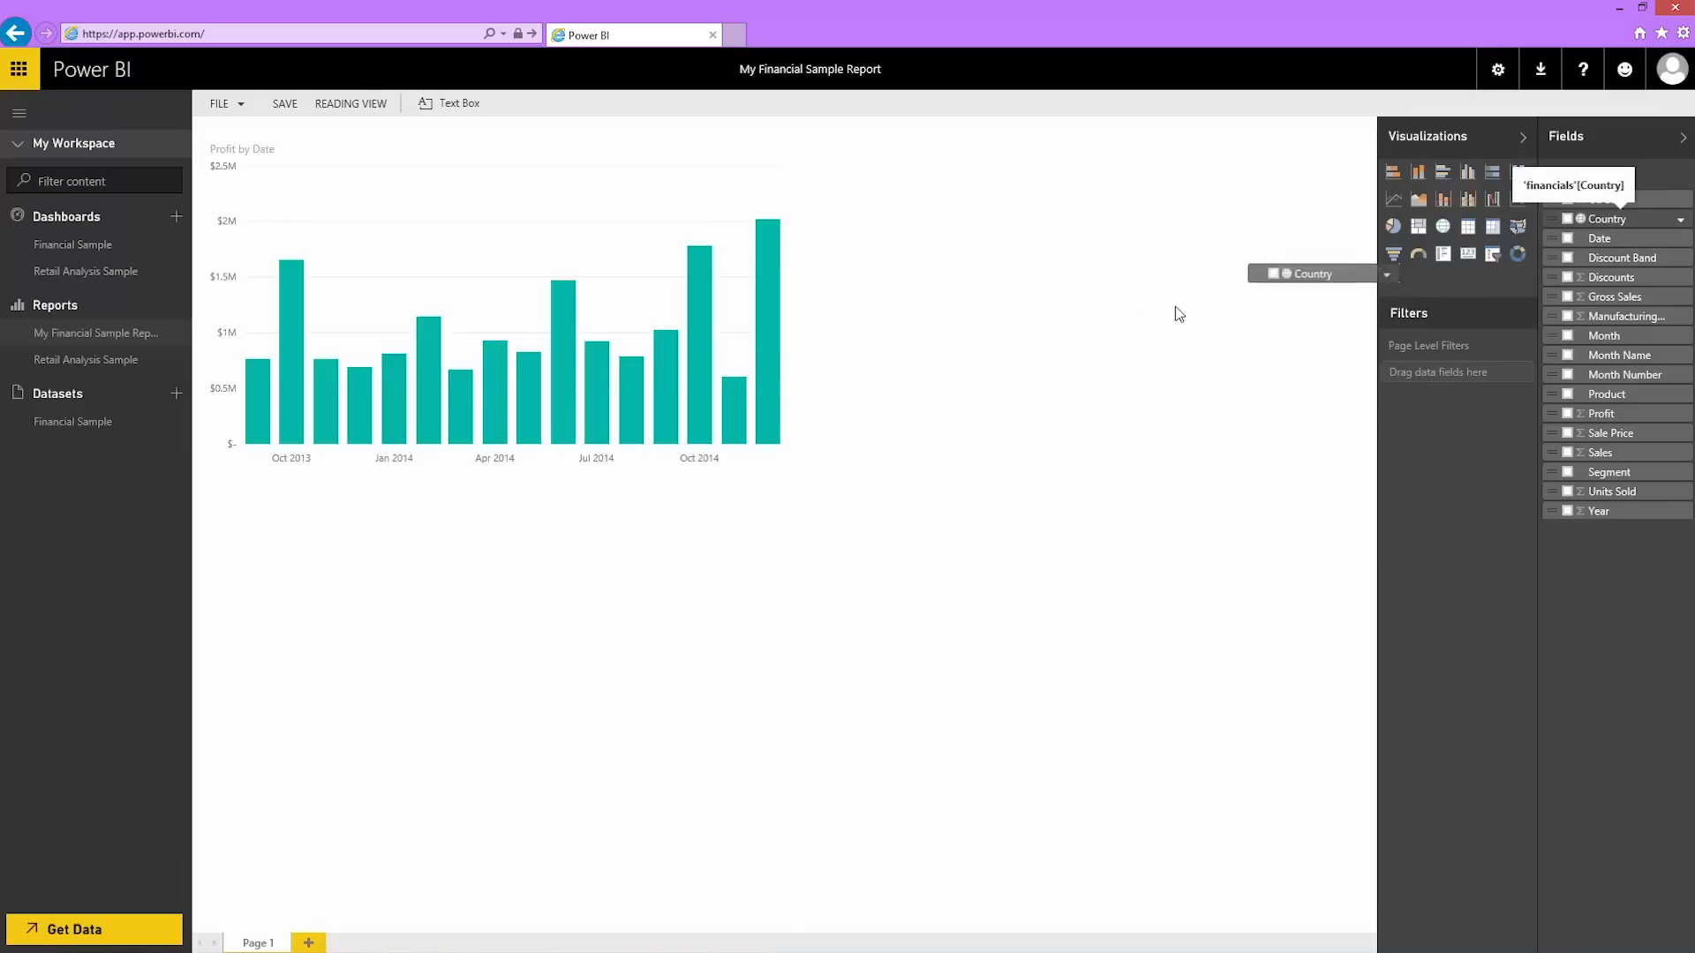
Place a Country map beside the chart with bubbles sized by Profit
left_click(1443, 226)
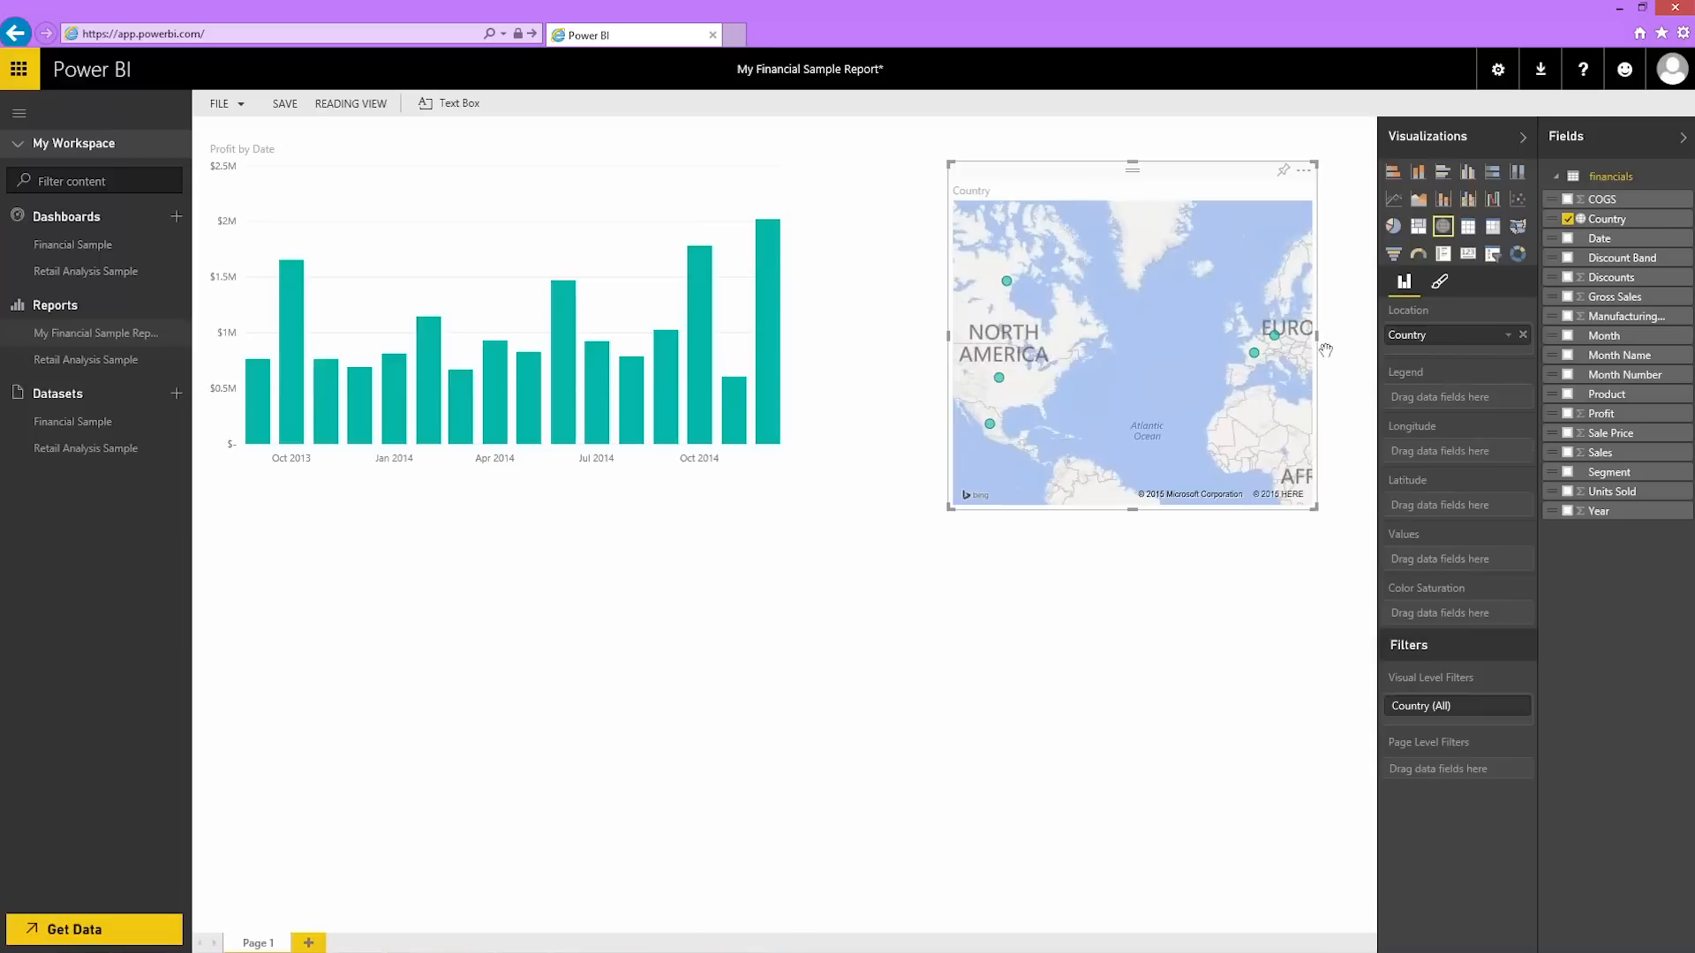
left_click(1566, 414)
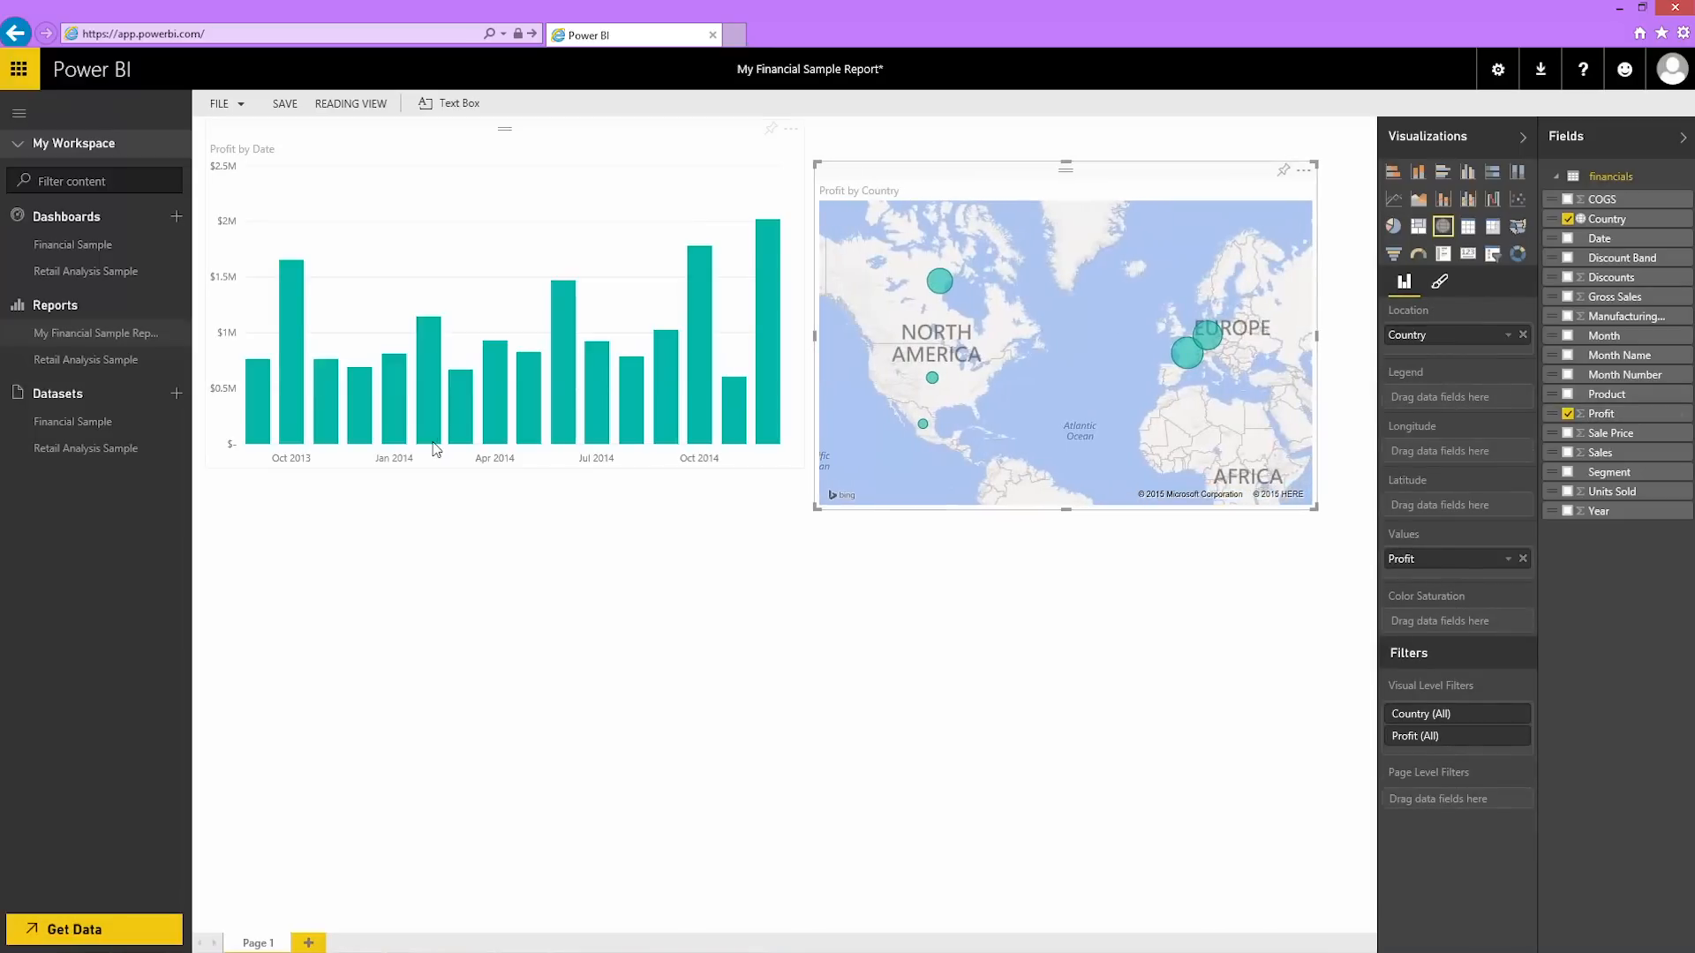
left_click(488, 325)
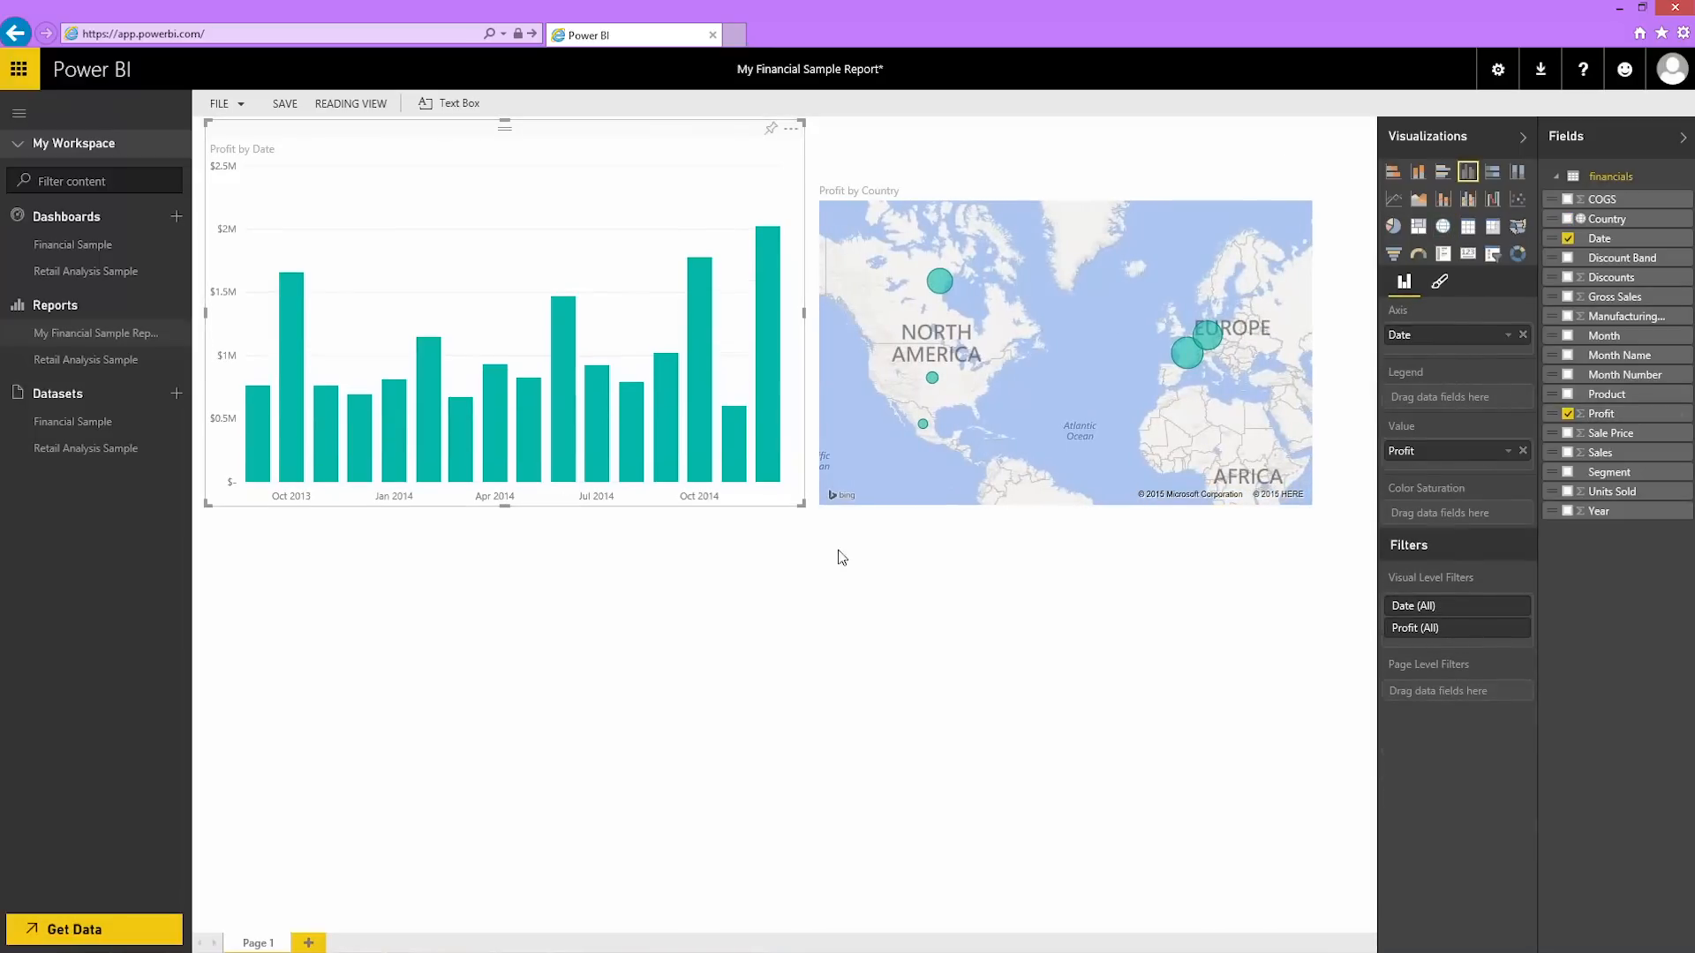
Build a Sales by Product and Segment treemap, pin it to the dashboard and save
left_click(840, 556)
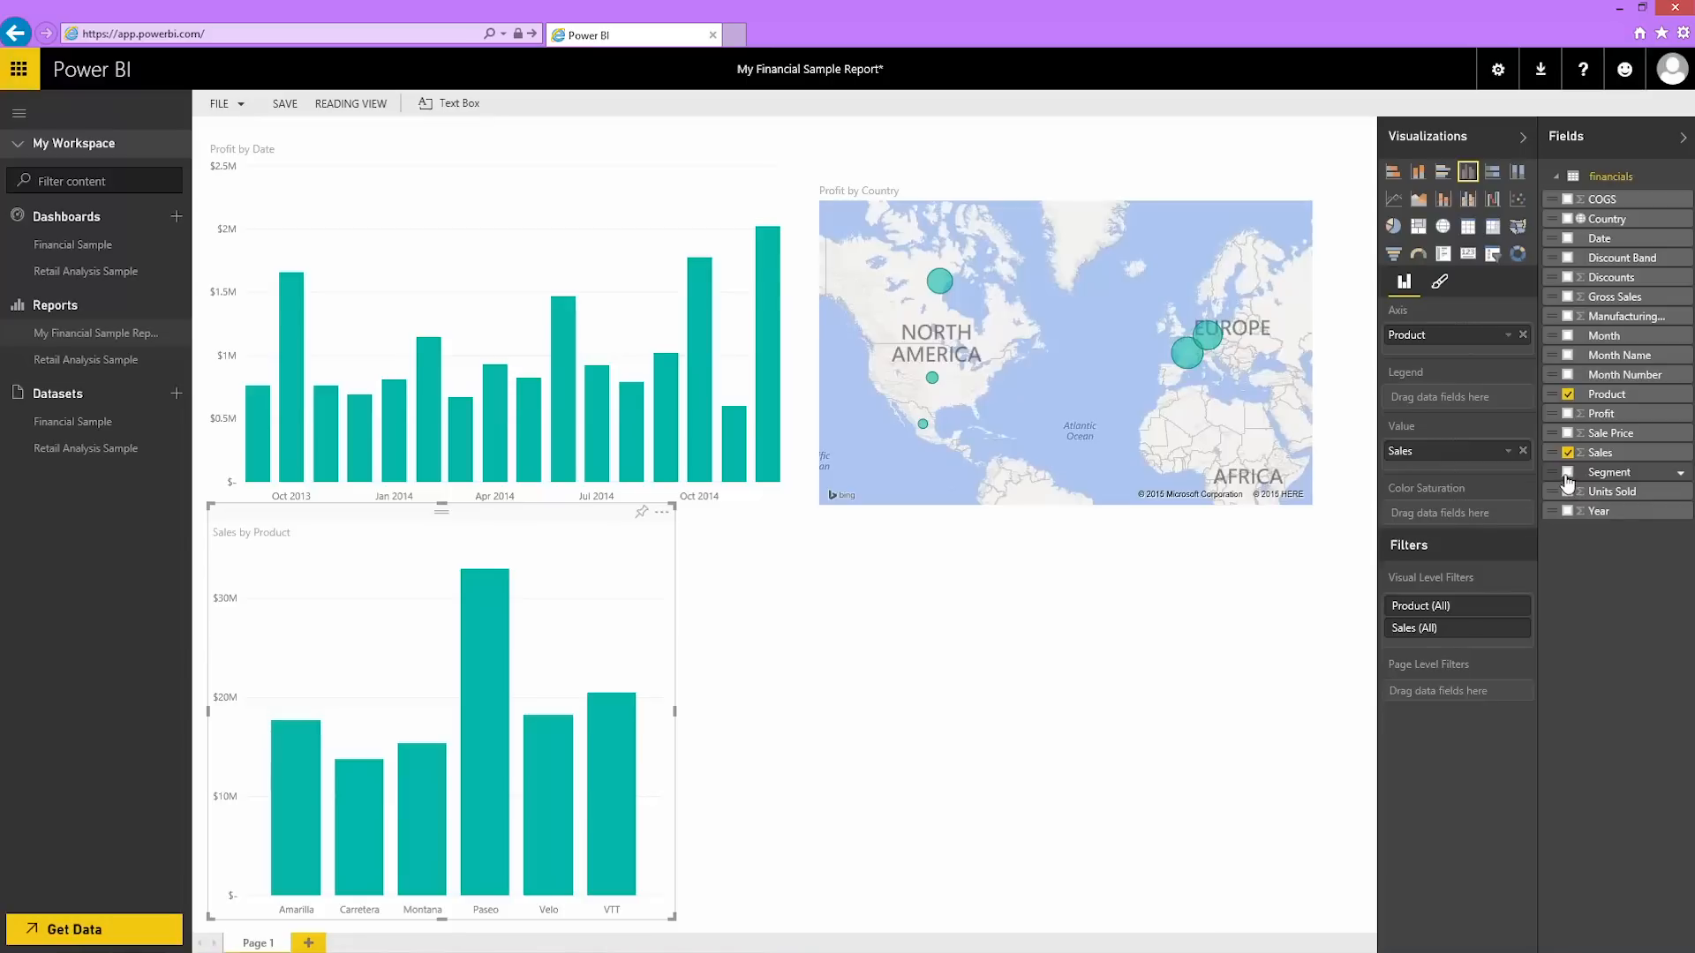
left_click(1568, 473)
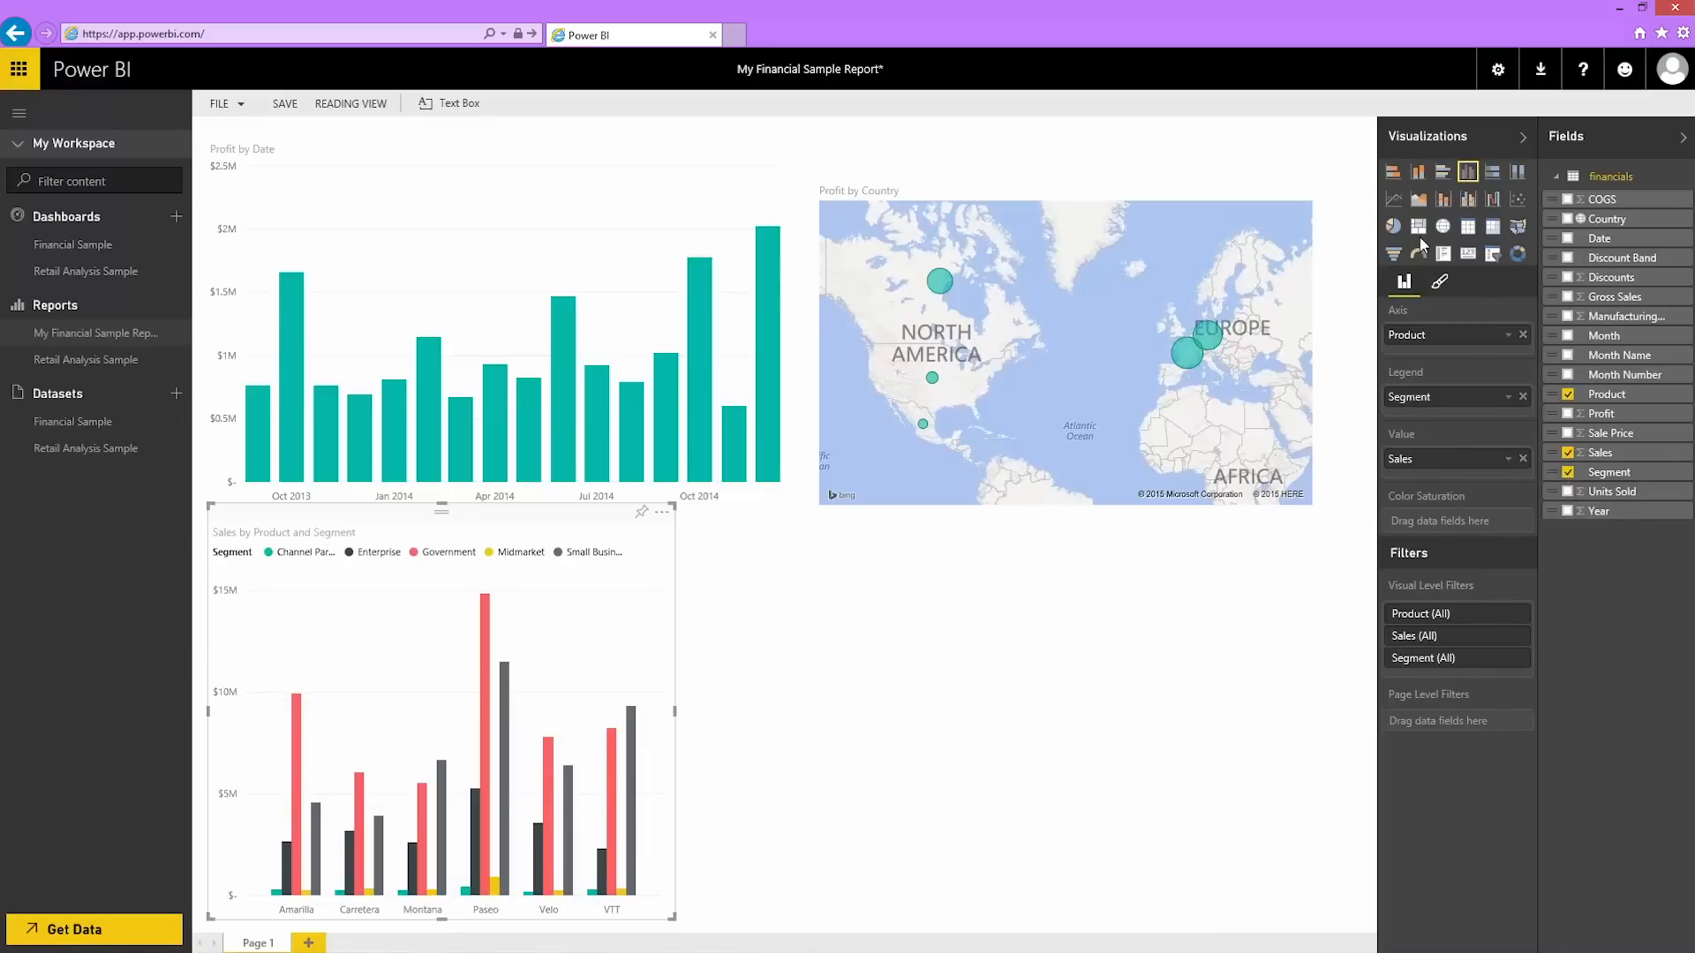
left_click(1418, 226)
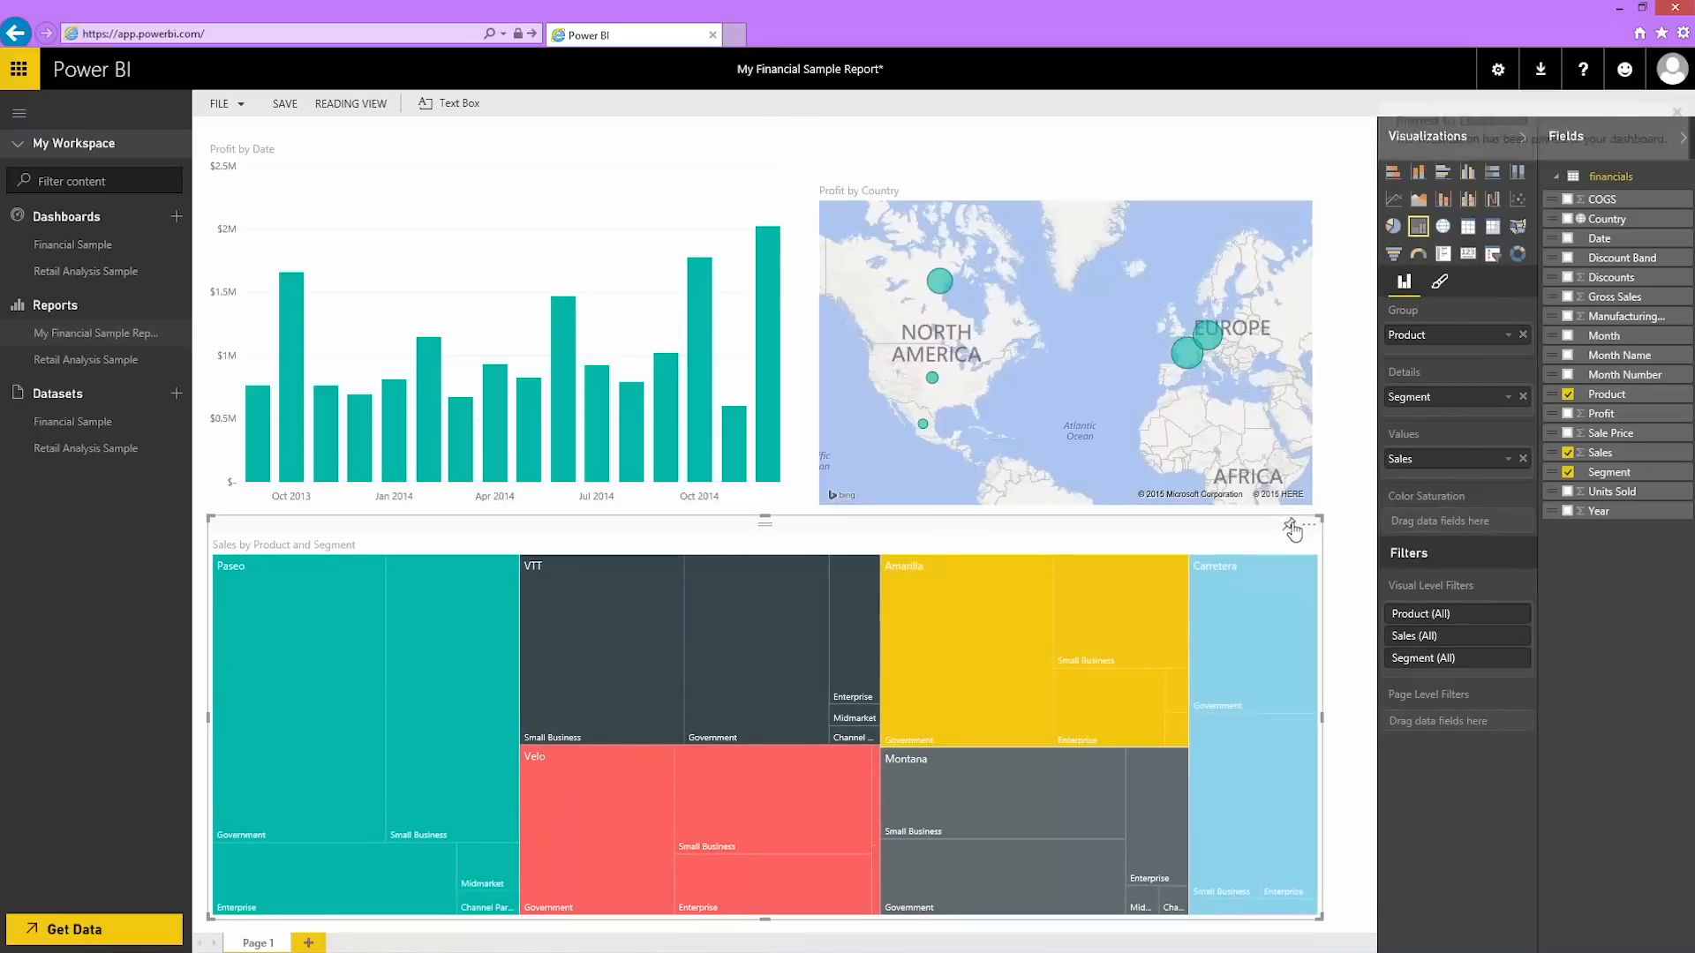
left_click(1292, 530)
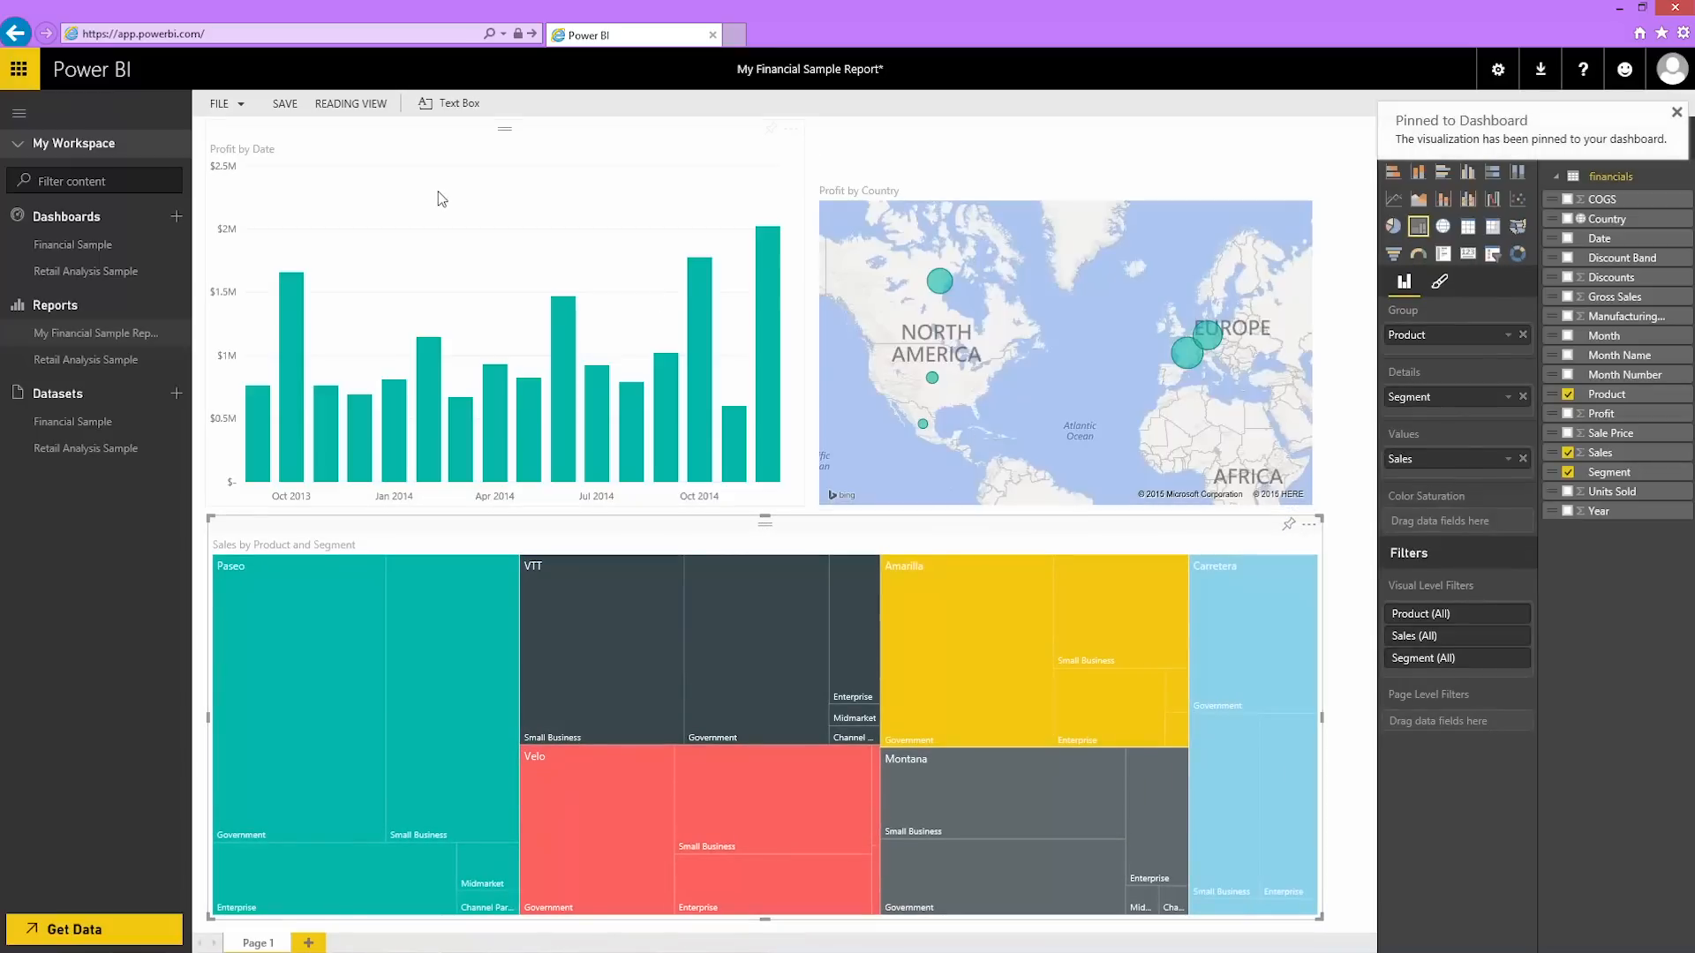
left_click(284, 102)
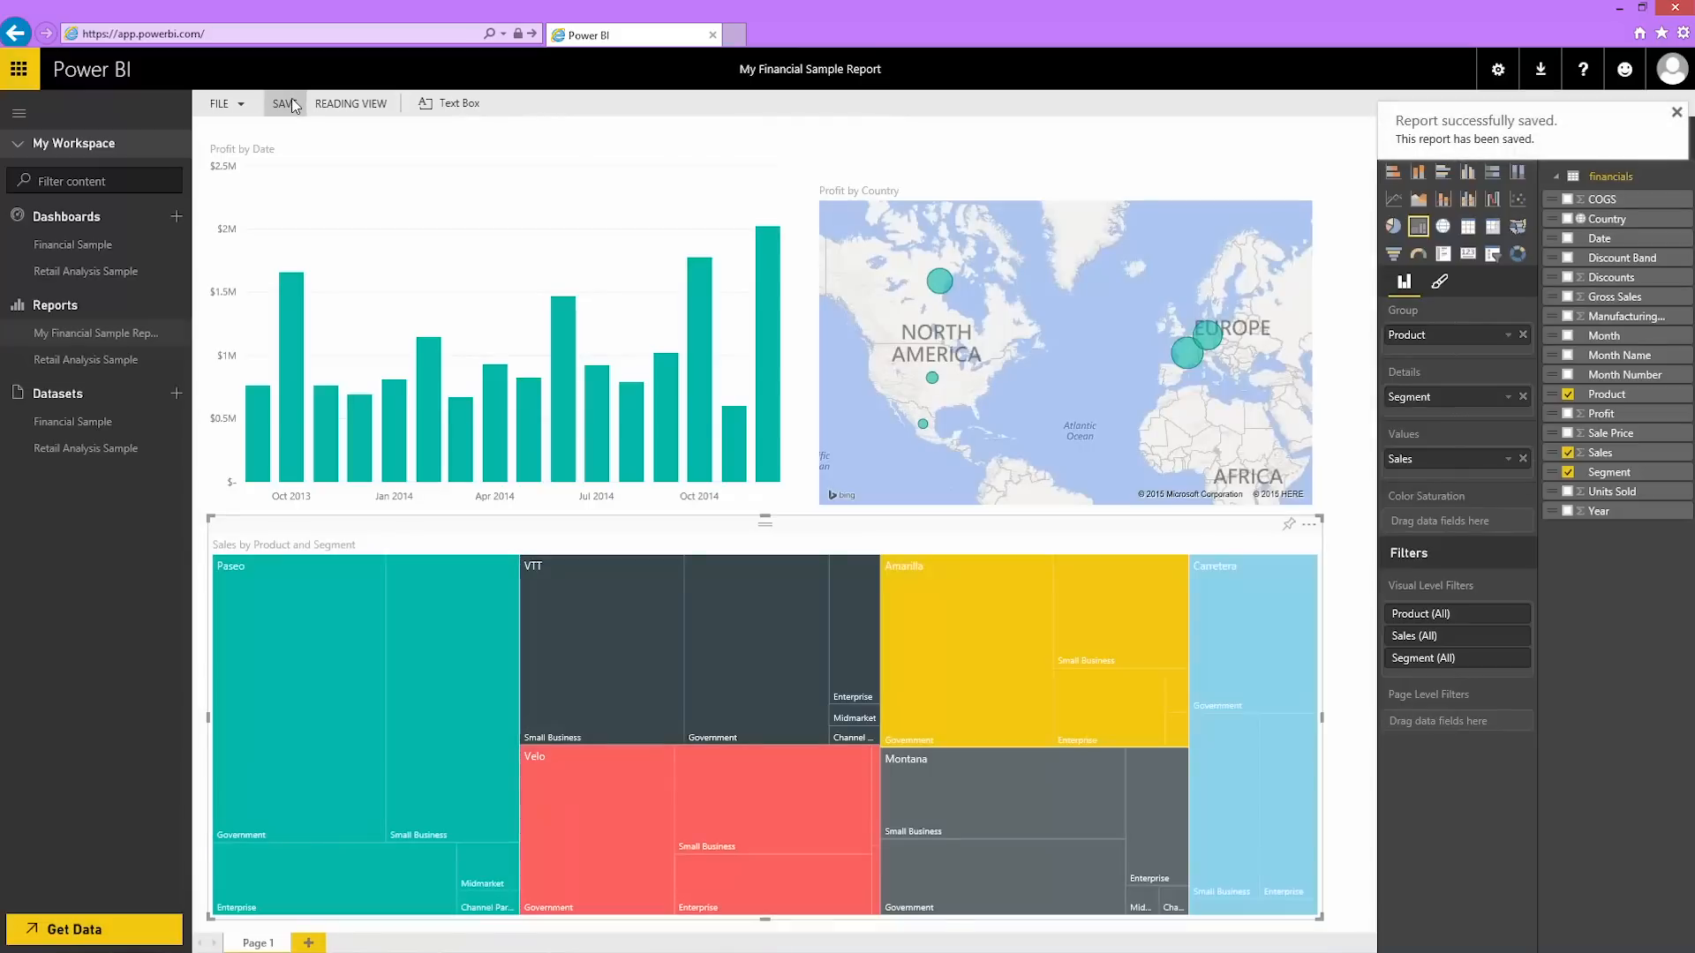
mouse_move(132, 85)
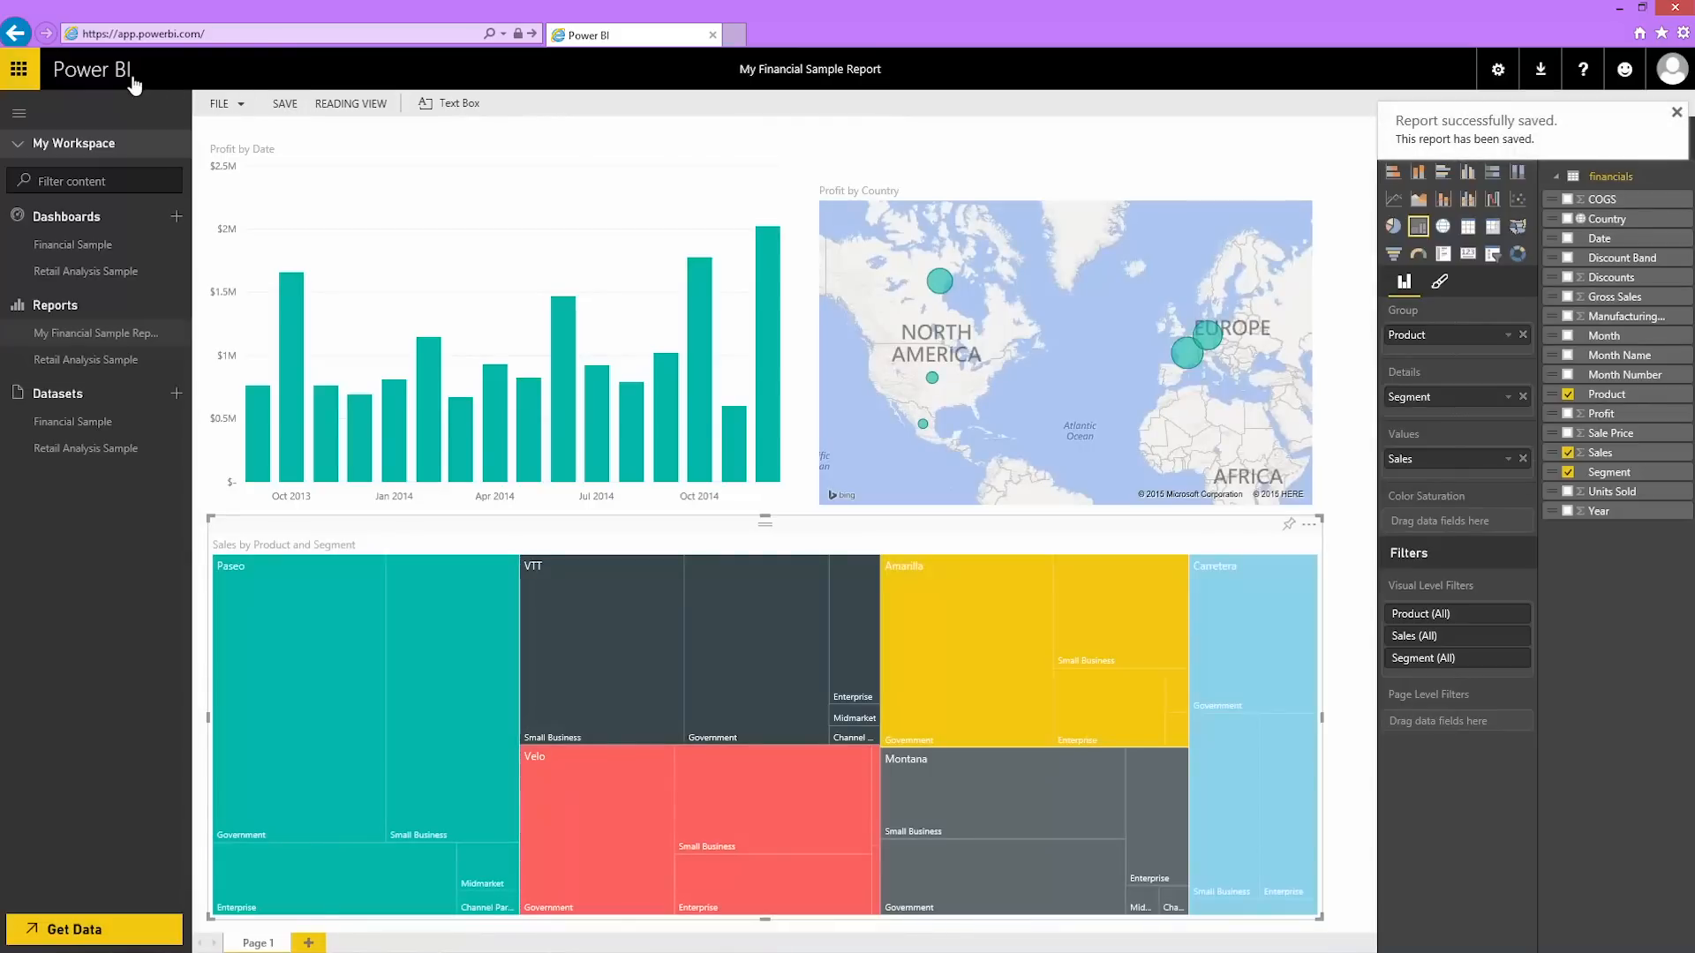
Return to the Financial Sample dashboard with the pinned Profit and Sales tiles
left_click(72, 244)
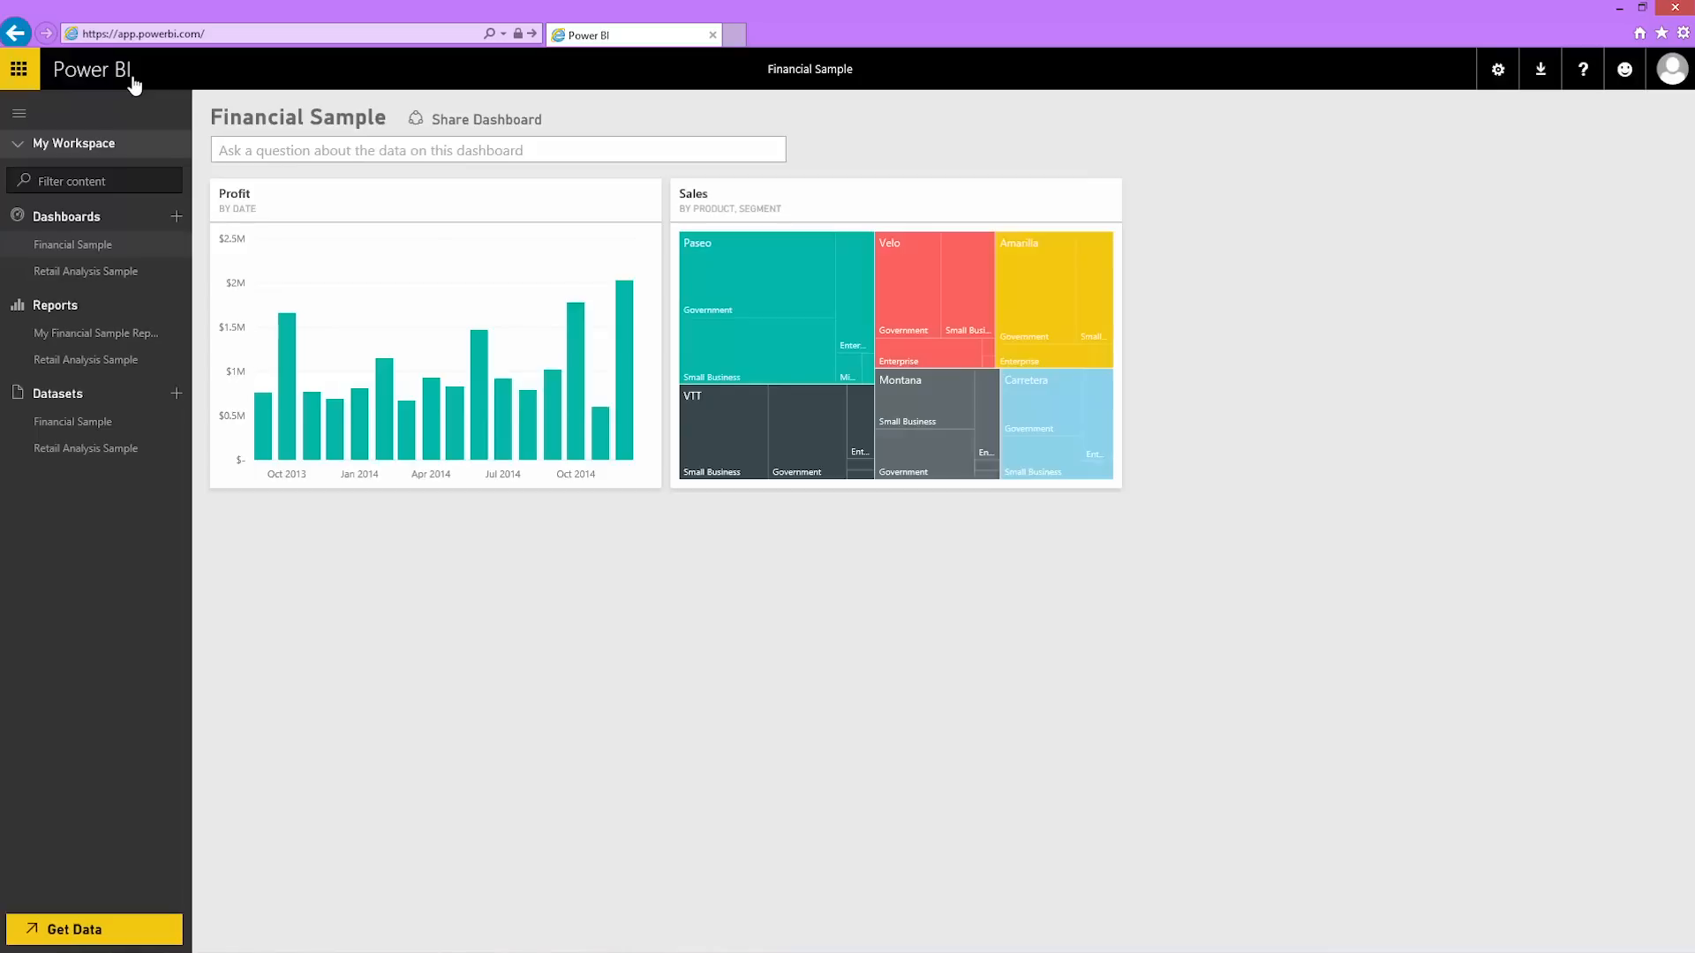
mouse_move(787, 569)
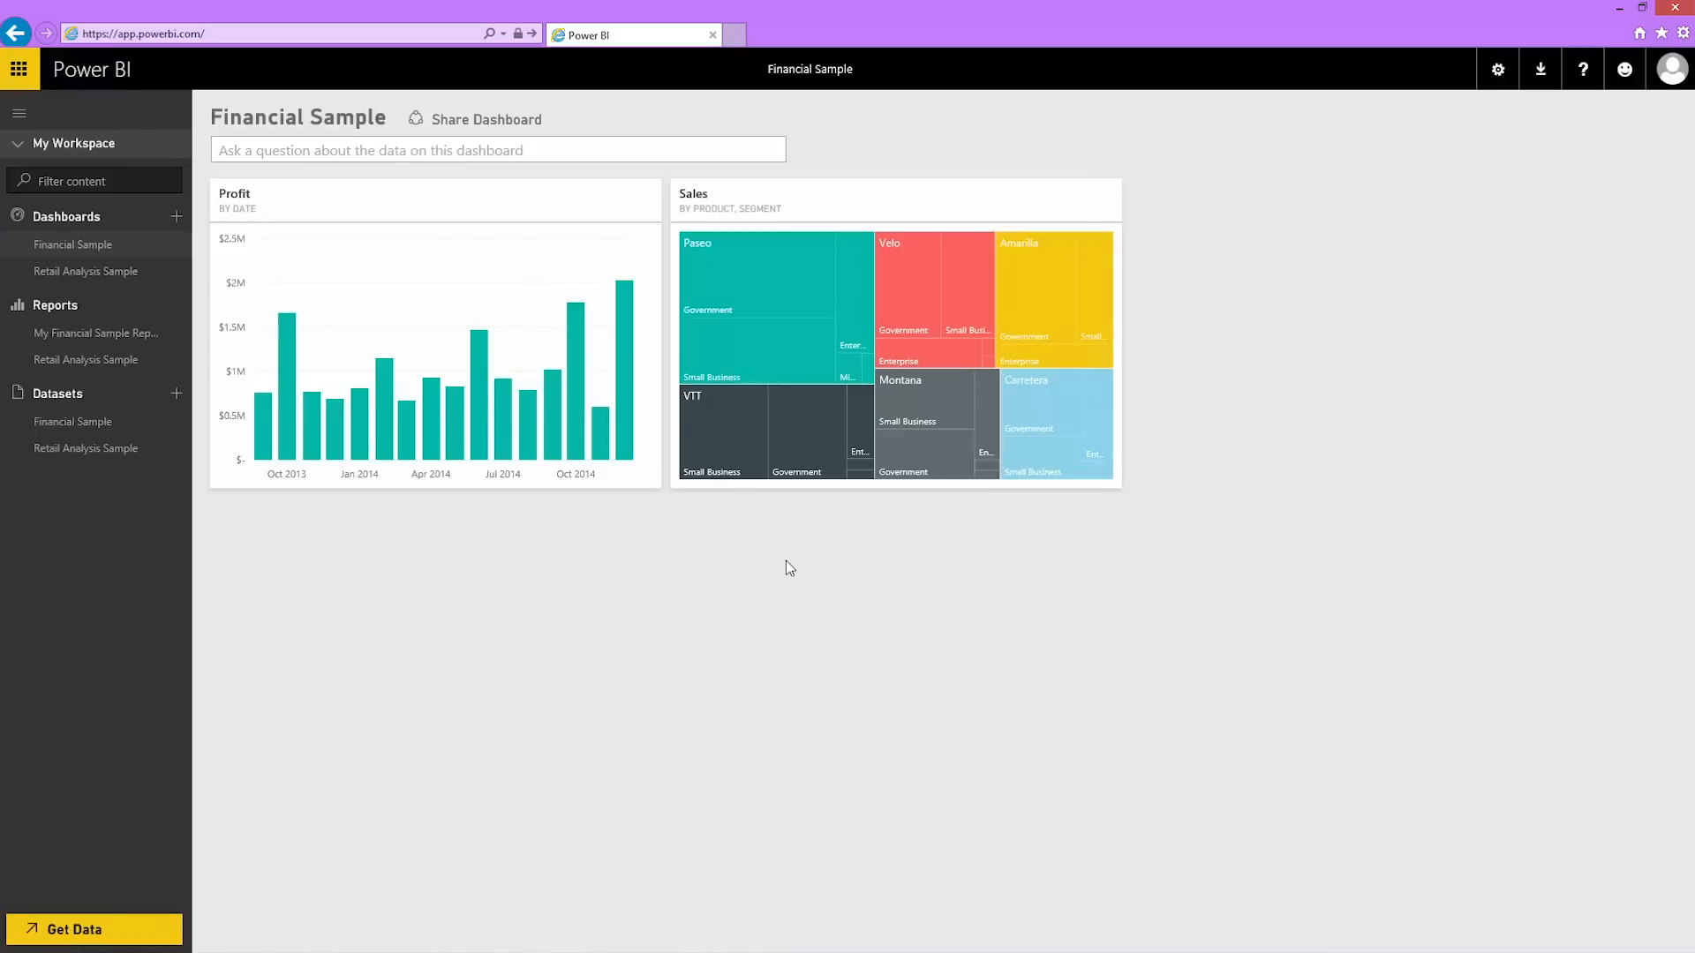
mouse_move(830, 353)
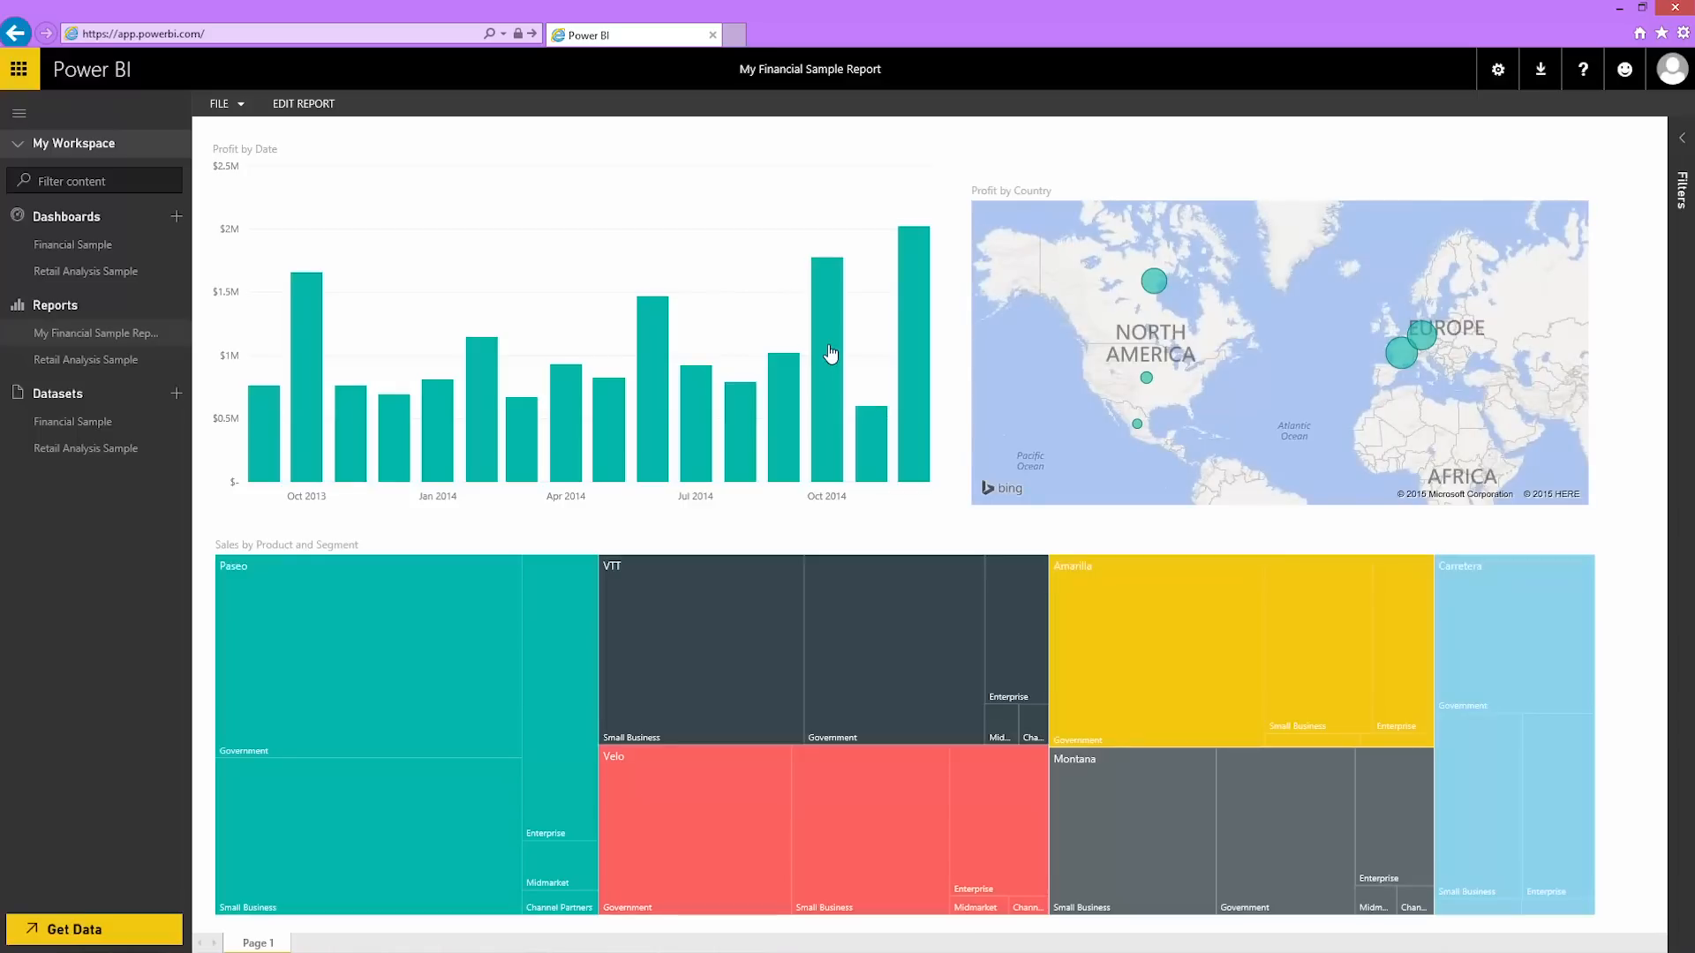
mouse_move(134, 85)
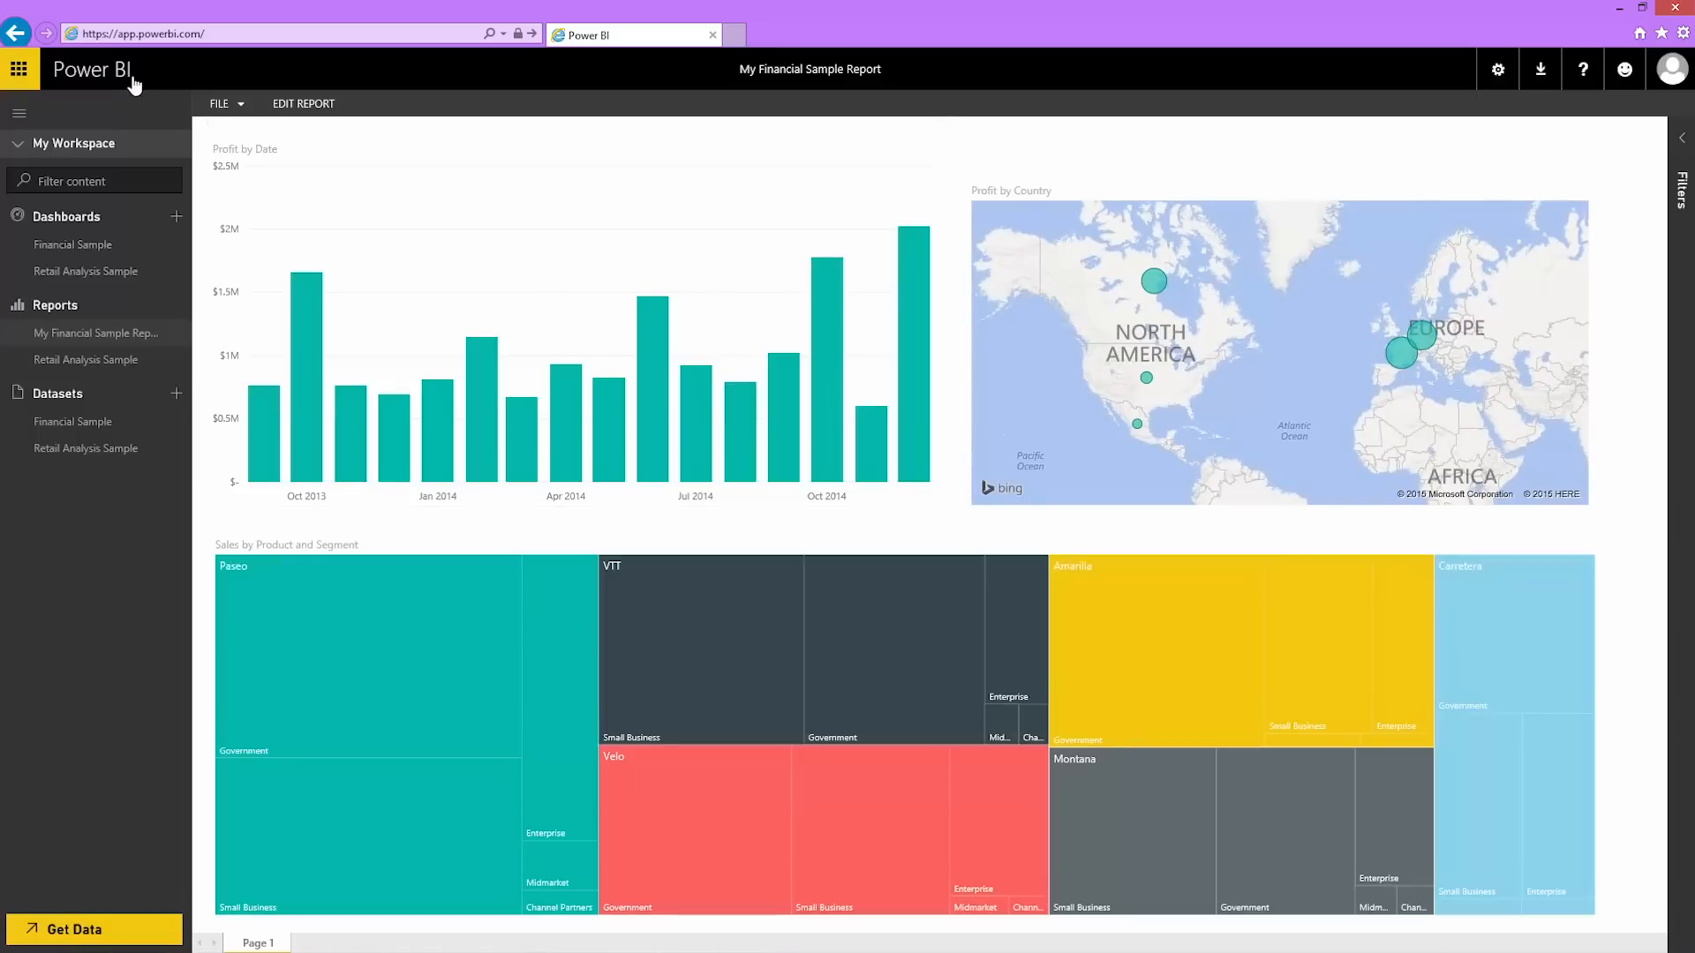
left_click(73, 244)
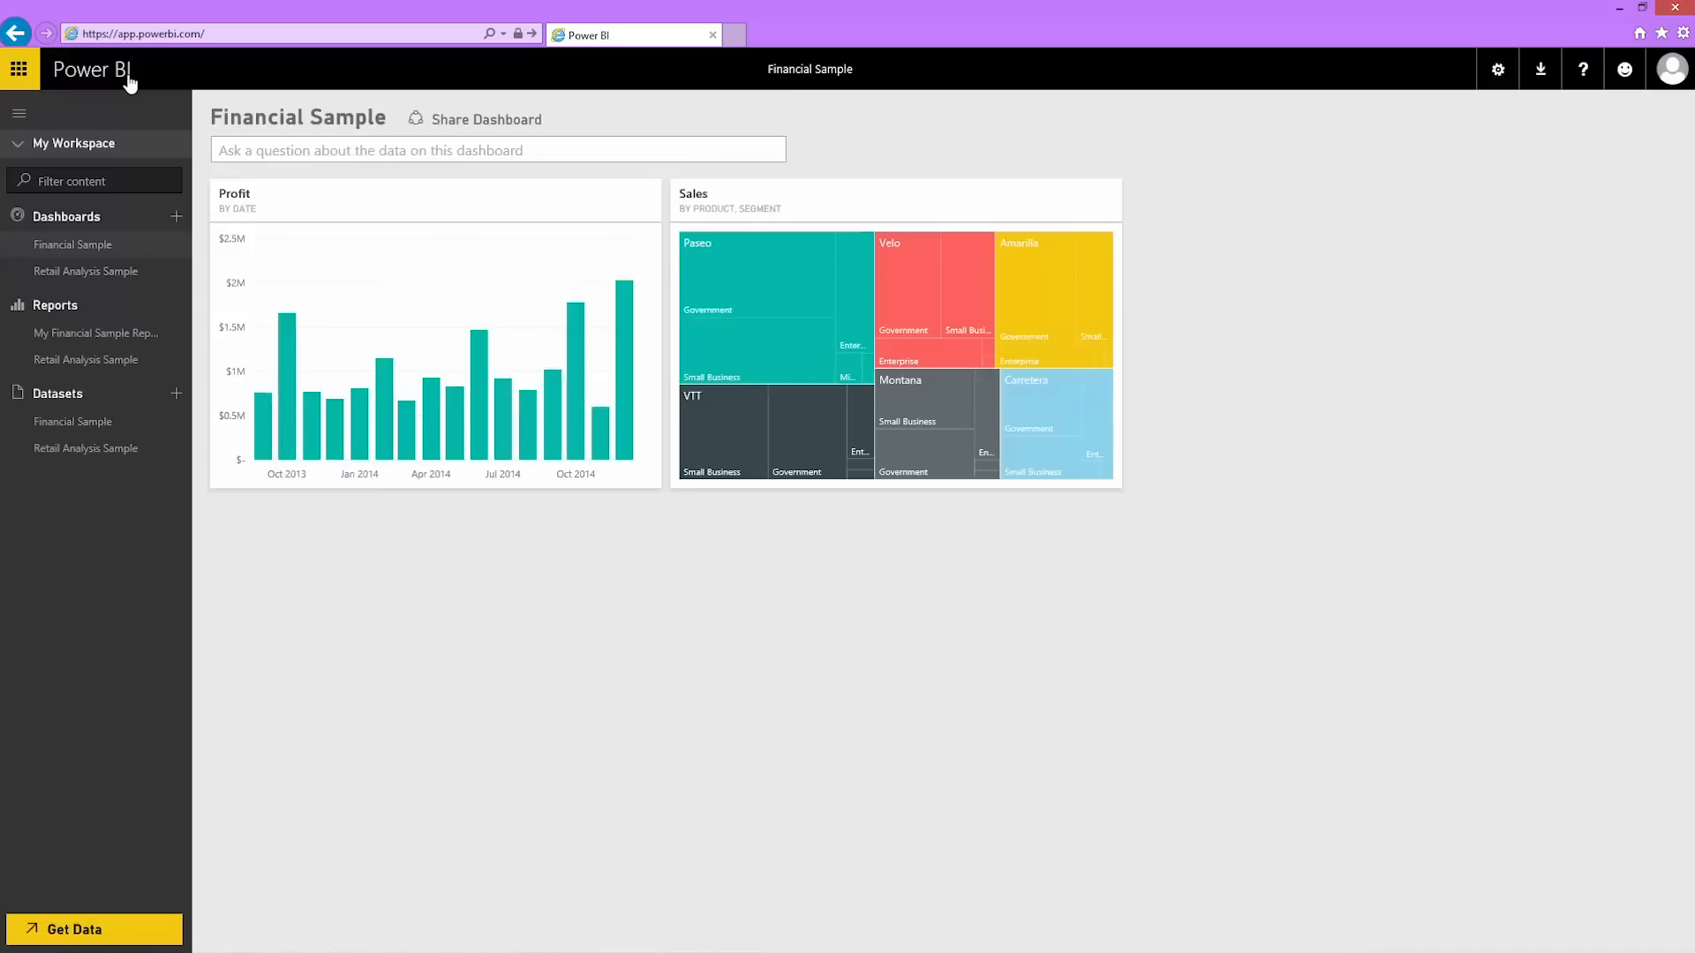